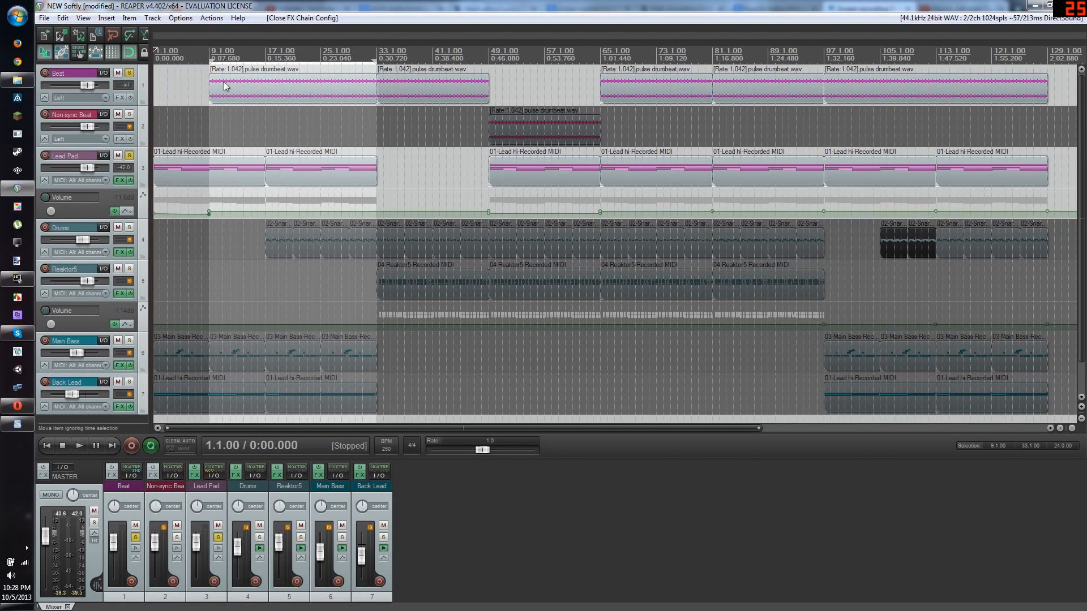
# Play the soloed Beat and Lead Pad tracks from bar 9, then stop
pyautogui.click(208, 50)
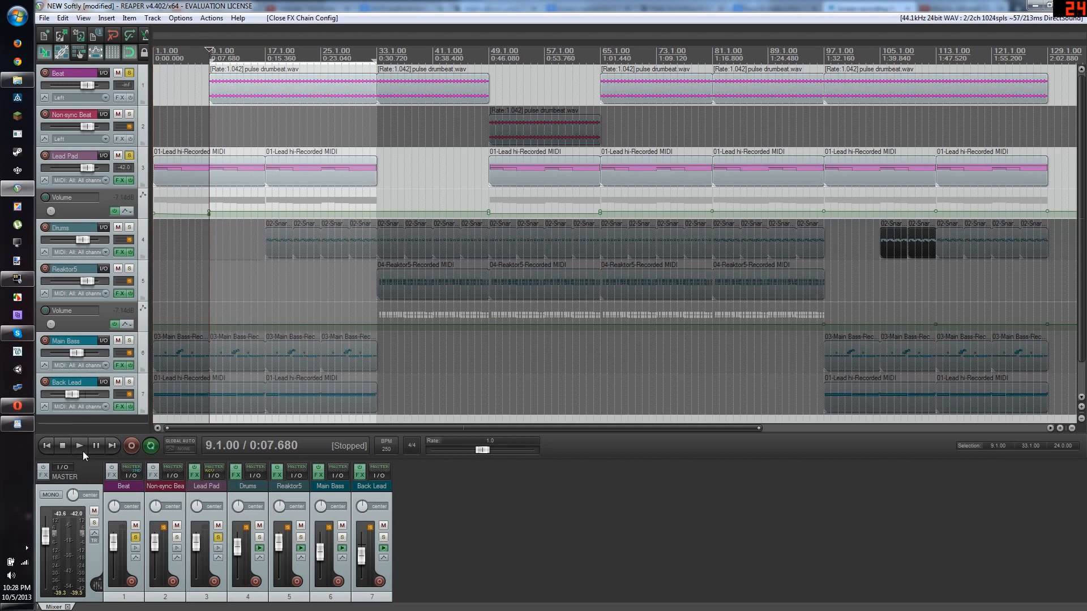
pyautogui.moveTo(80, 445)
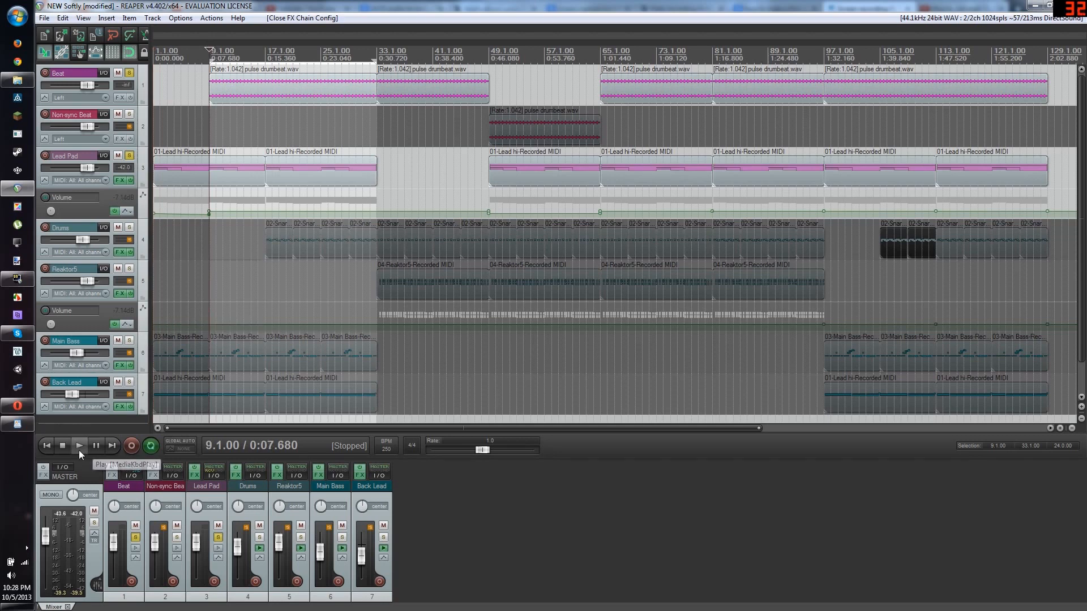
pyautogui.click(79, 445)
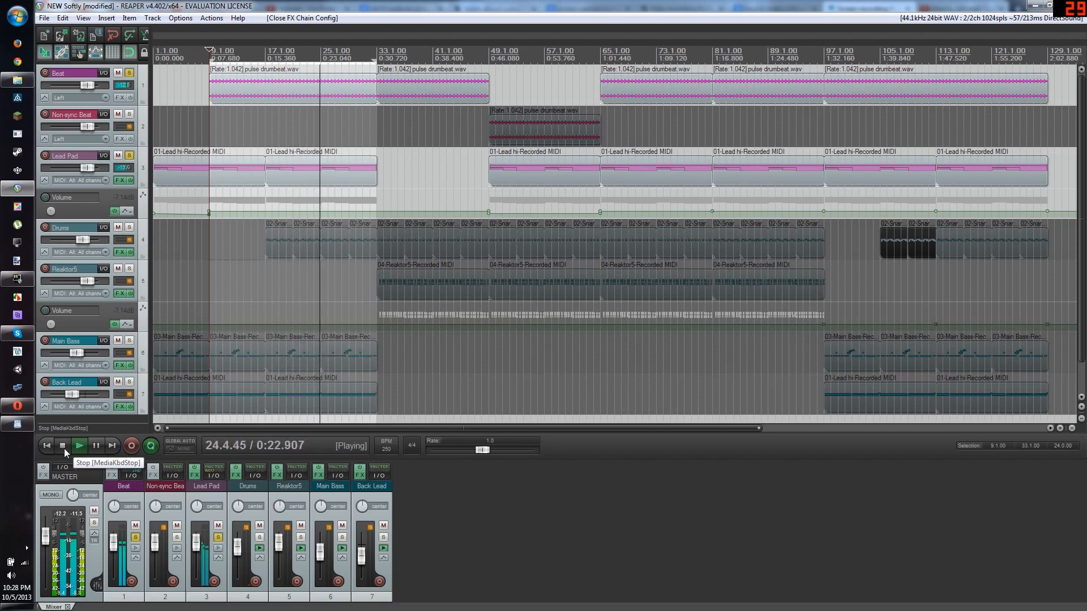
pyautogui.click(62, 445)
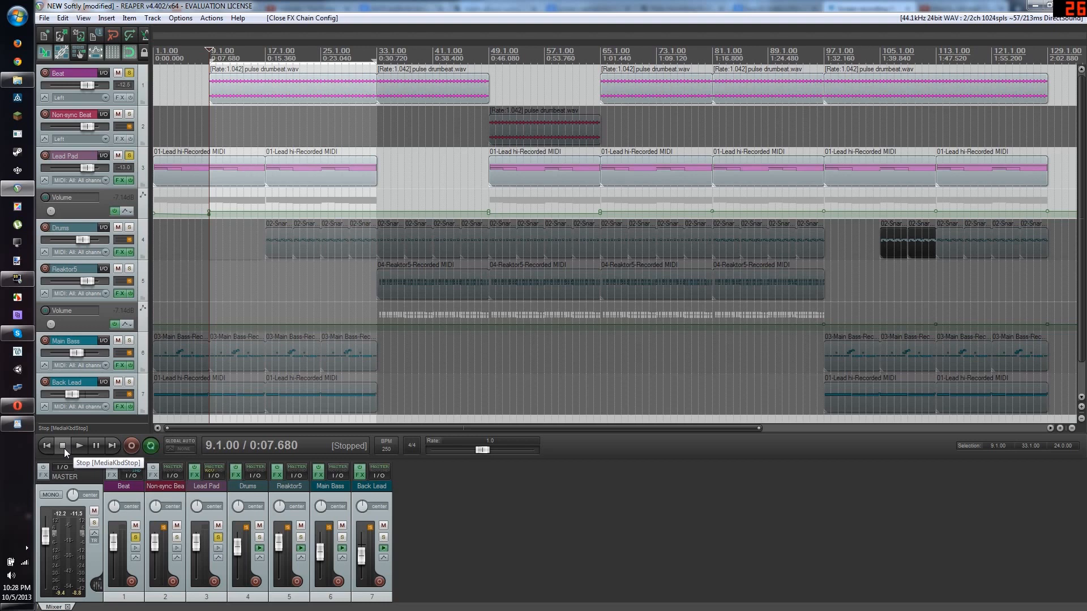
pyautogui.moveTo(272, 173)
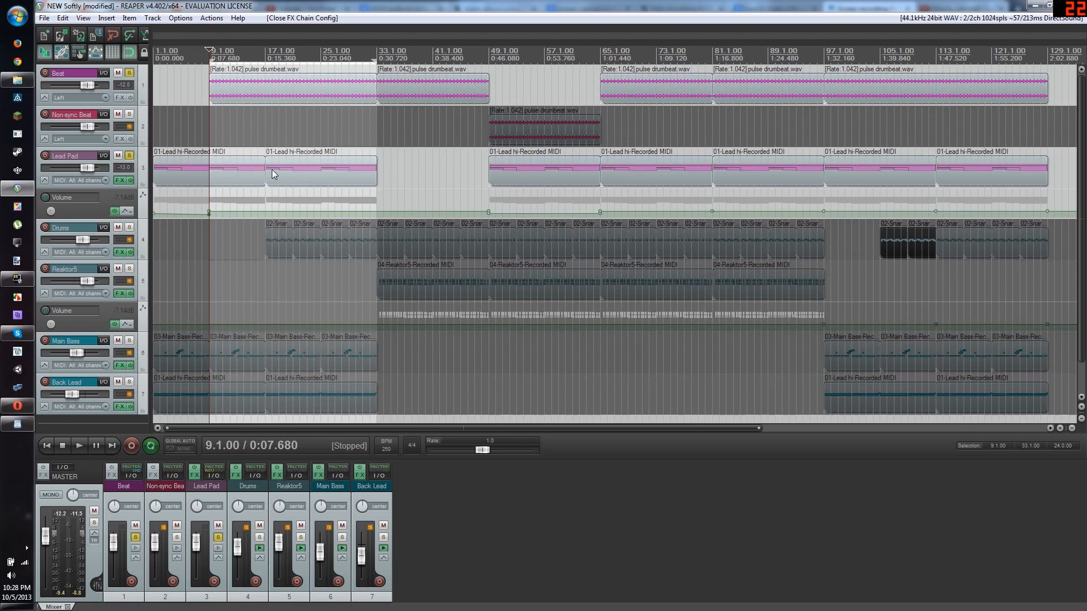
pyautogui.moveTo(192, 183)
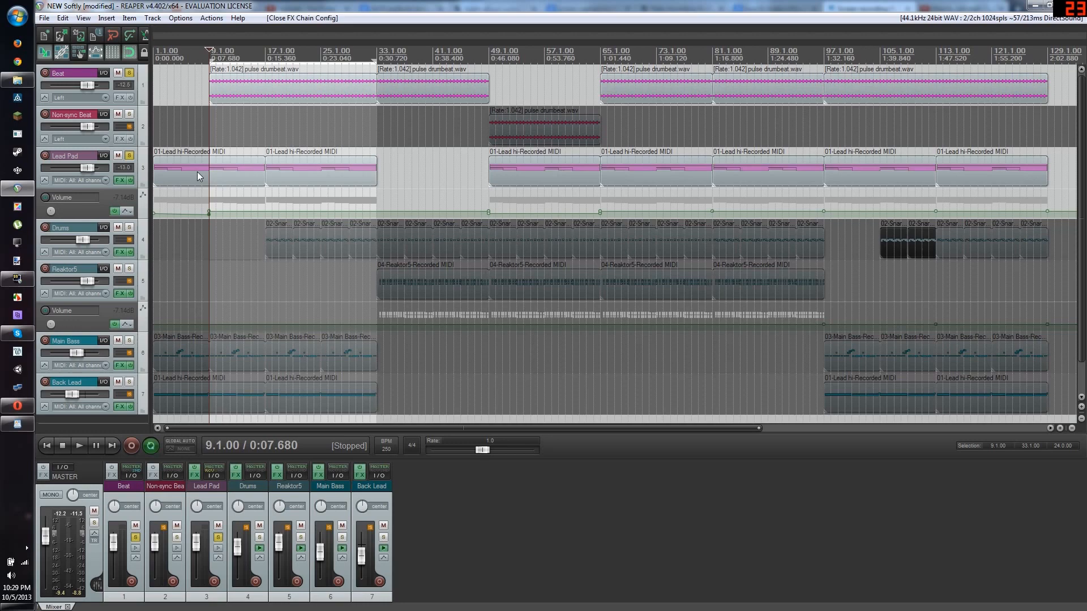
pyautogui.click(120, 180)
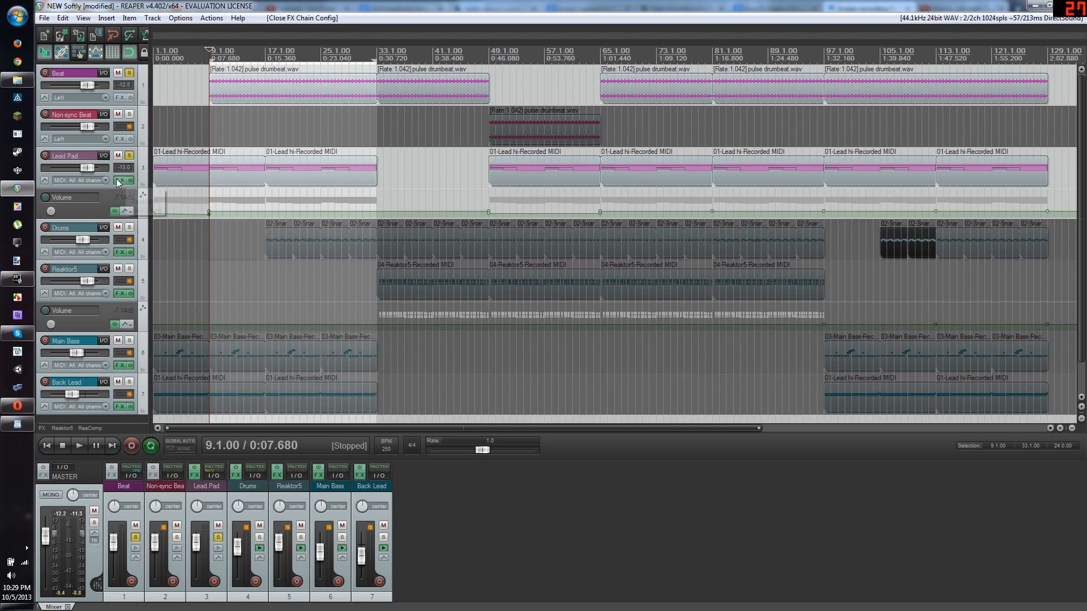
pyautogui.click(120, 167)
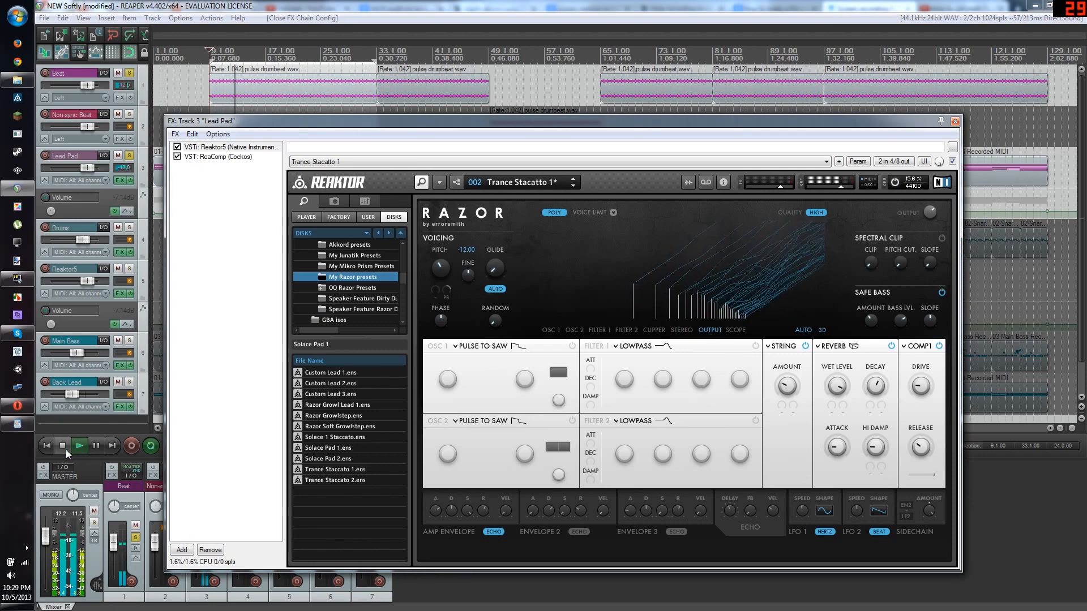
pyautogui.click(62, 445)
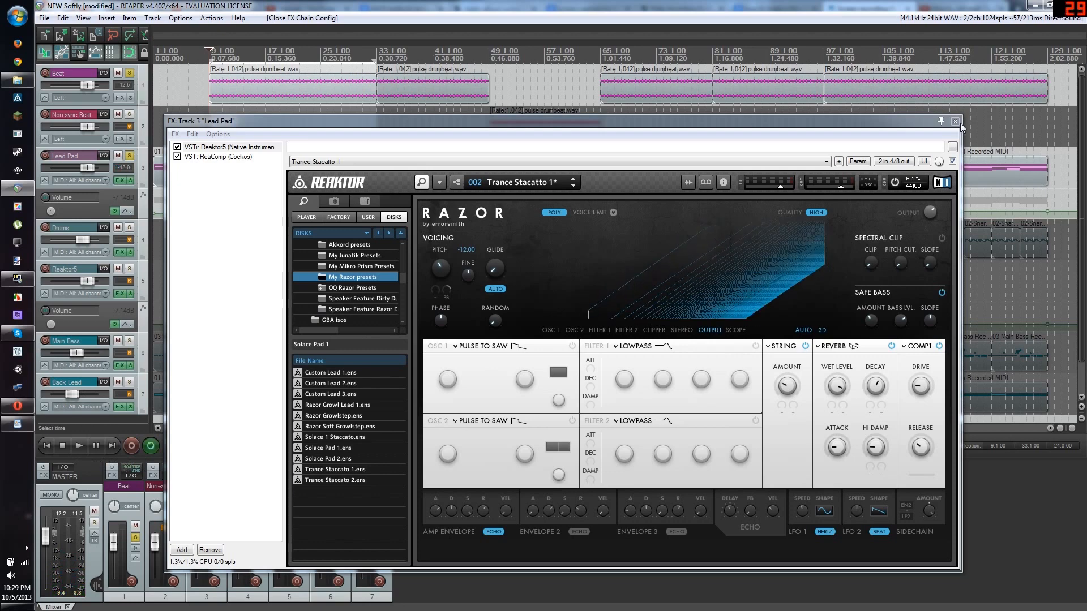
pyautogui.click(954, 122)
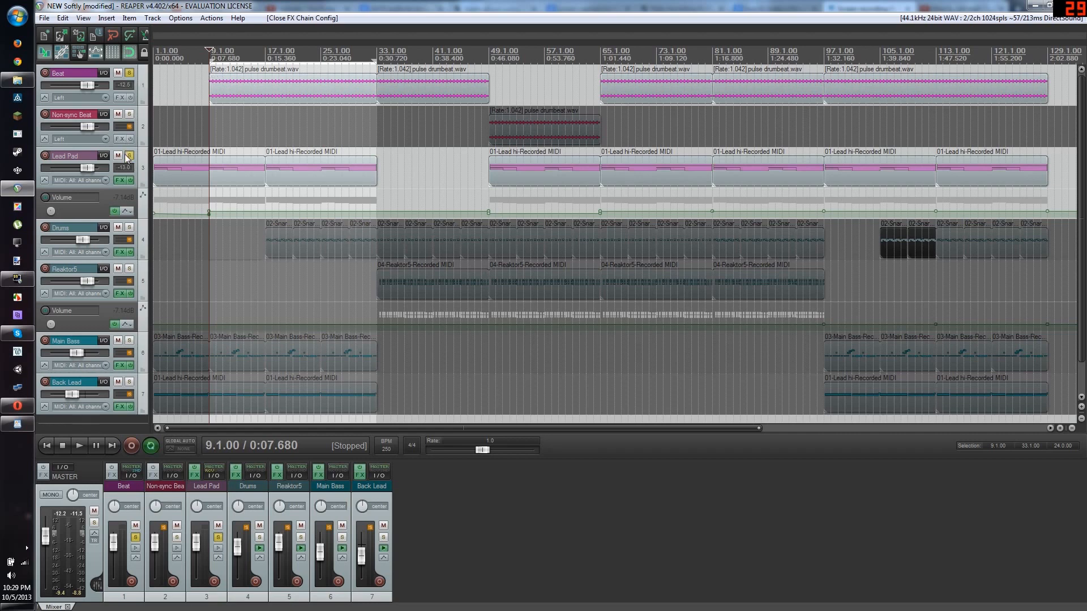
pyautogui.click(128, 155)
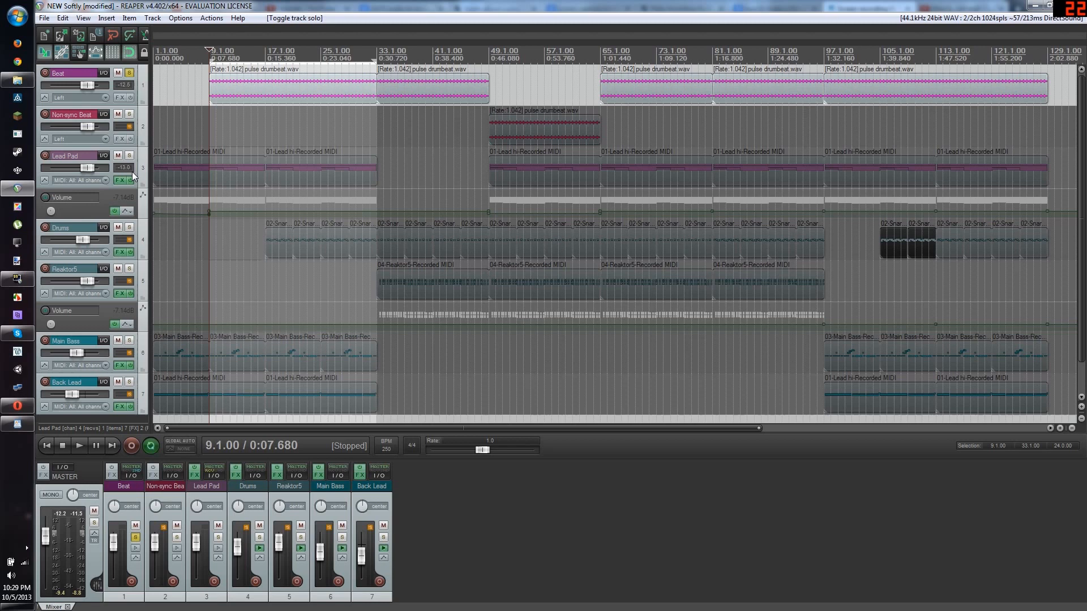
pyautogui.click(79, 445)
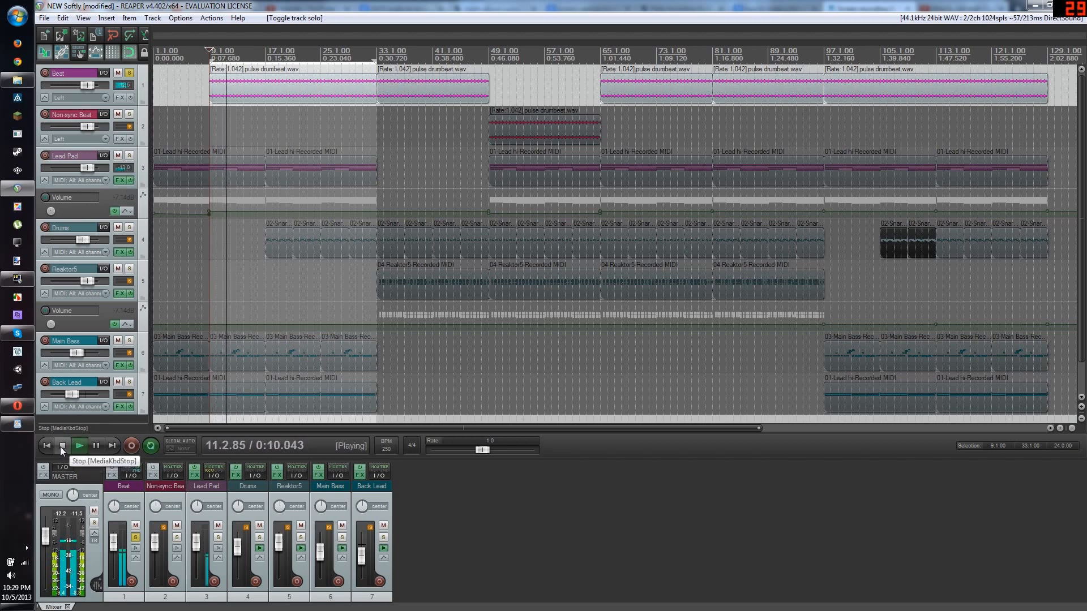
pyautogui.click(63, 445)
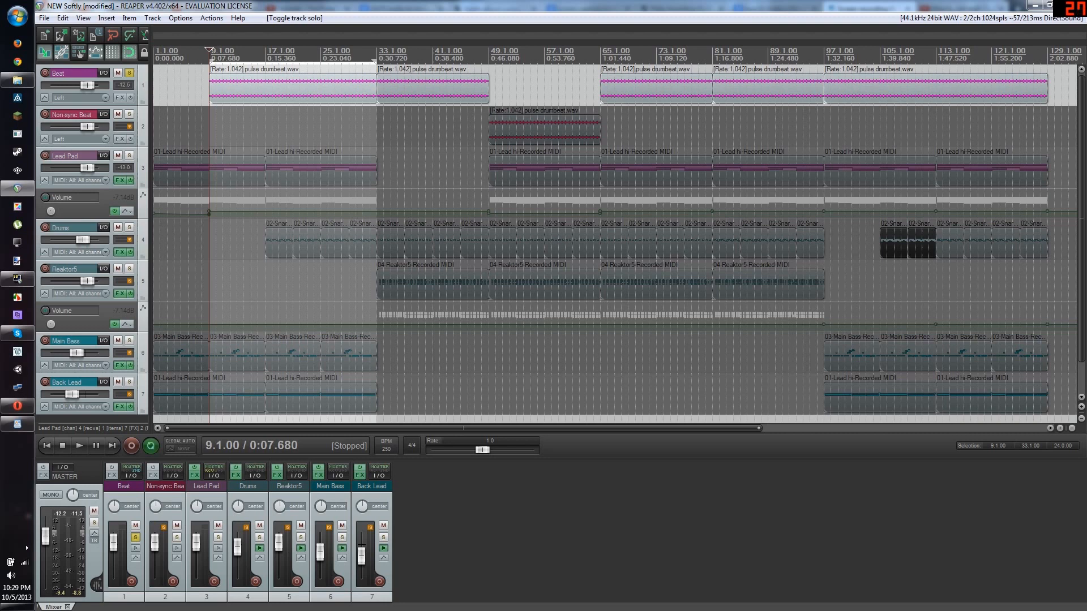
pyautogui.moveTo(127, 155)
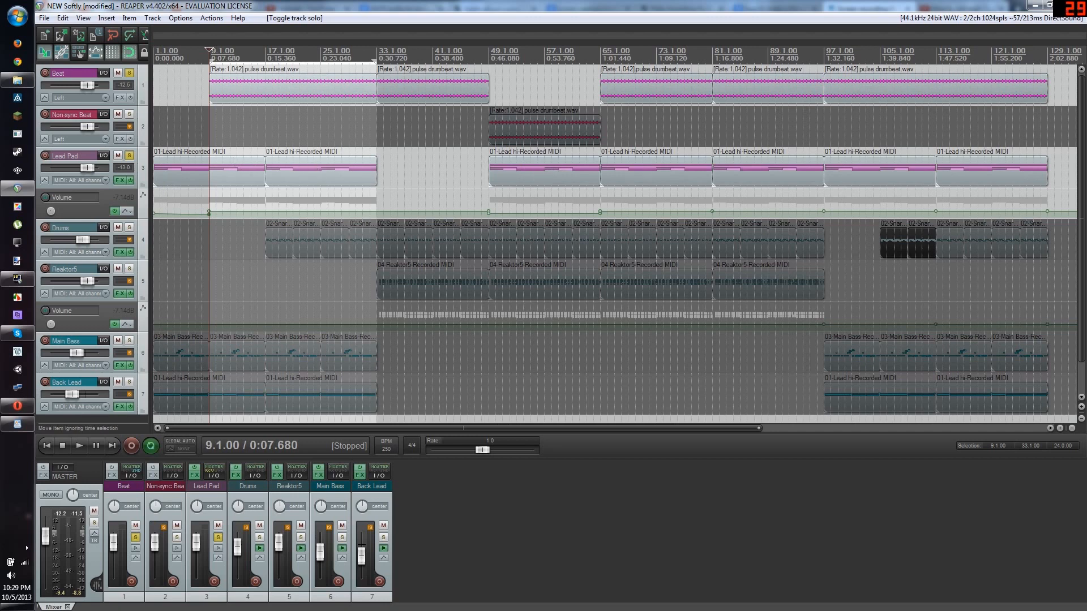
pyautogui.moveTo(311, 157)
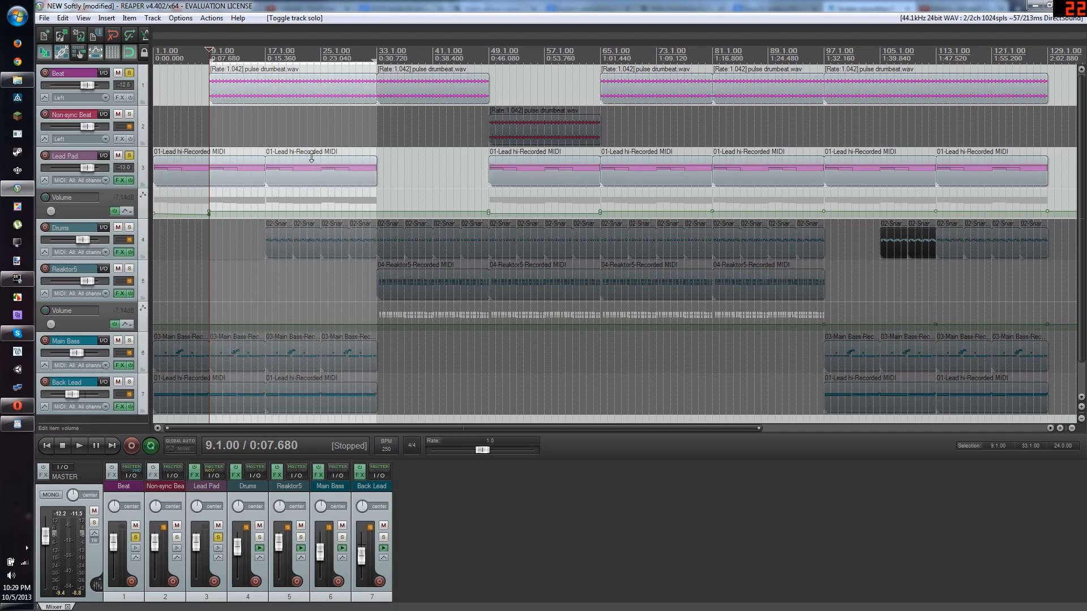
pyautogui.moveTo(558, 142)
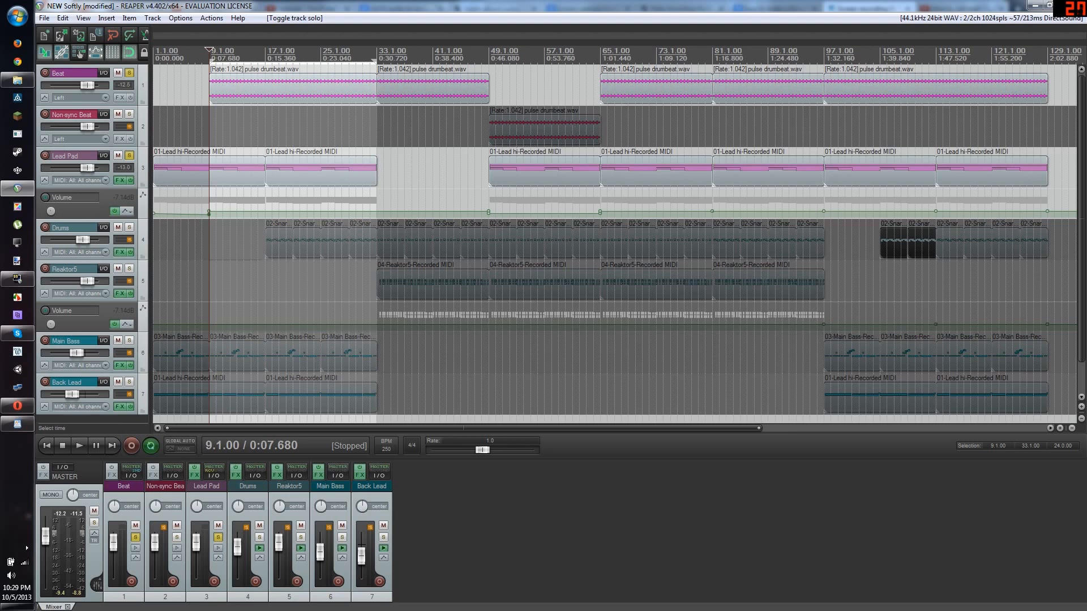
pyautogui.moveTo(229, 93)
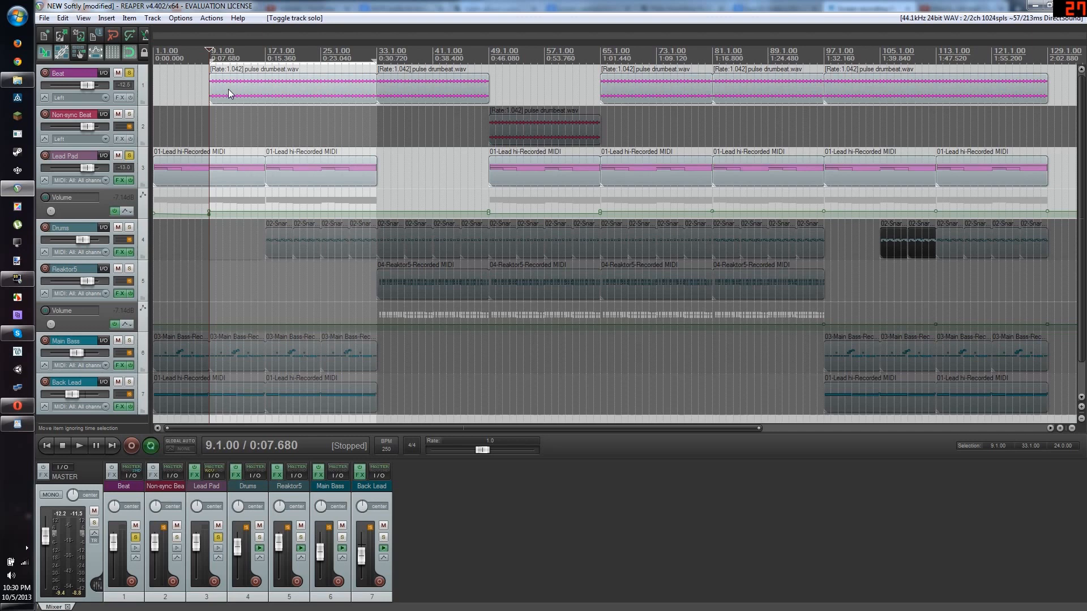
pyautogui.moveTo(231, 96)
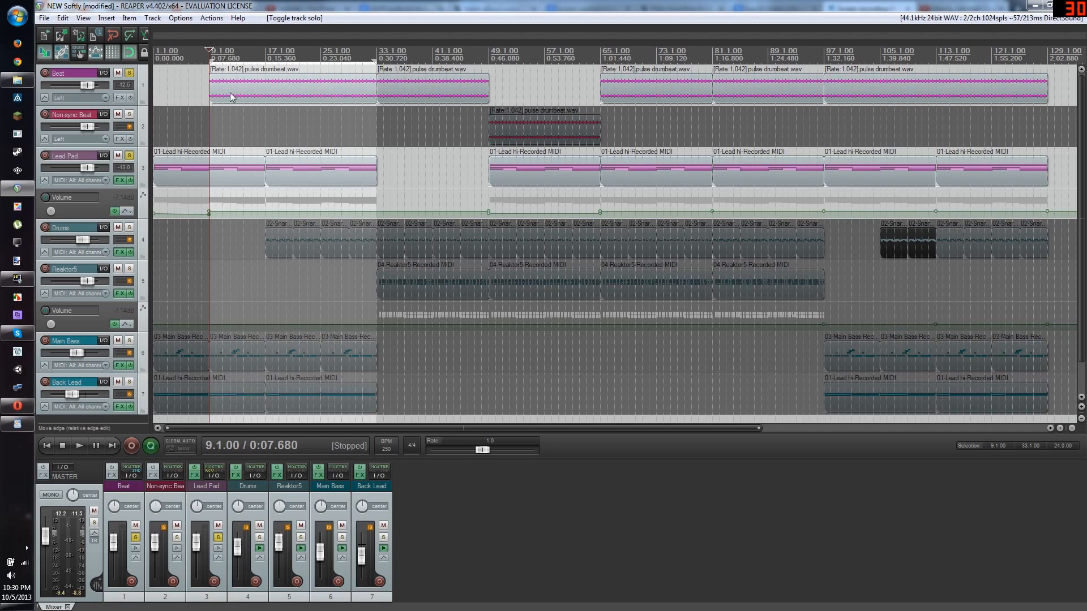
pyautogui.moveTo(210, 176)
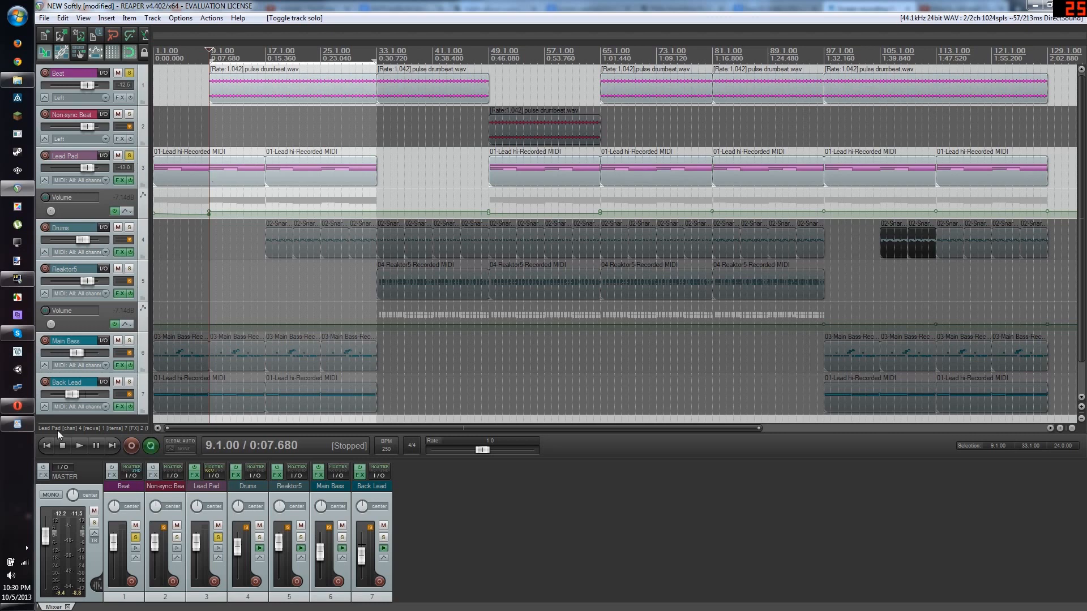
pyautogui.moveTo(122, 129)
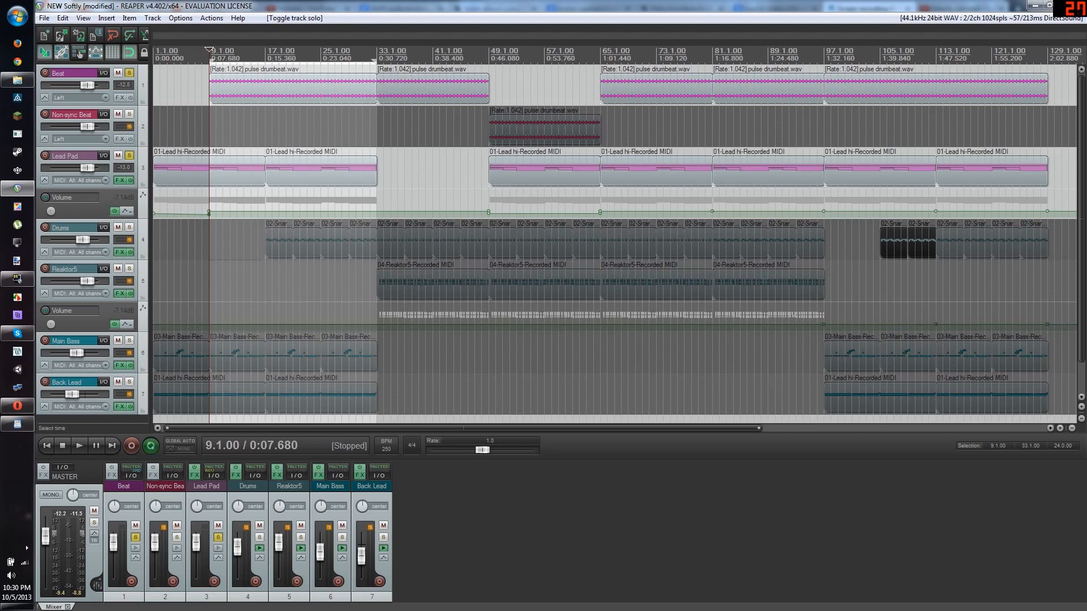
pyautogui.moveTo(103, 73)
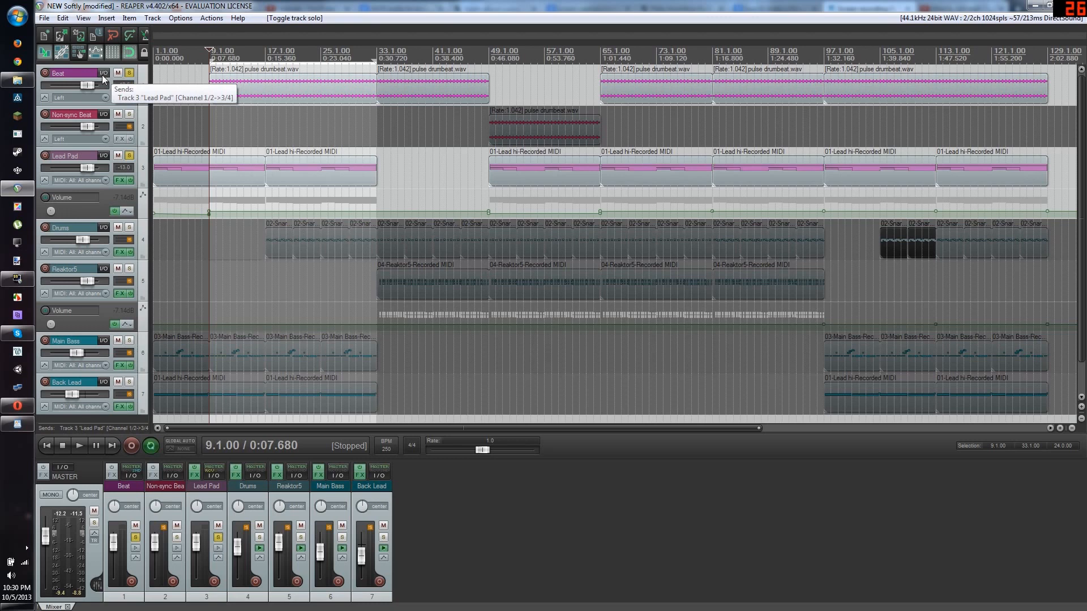
# Add a send from Beat to Lead Pad, routing audio 1/2 into channels 3/4
pyautogui.click(104, 73)
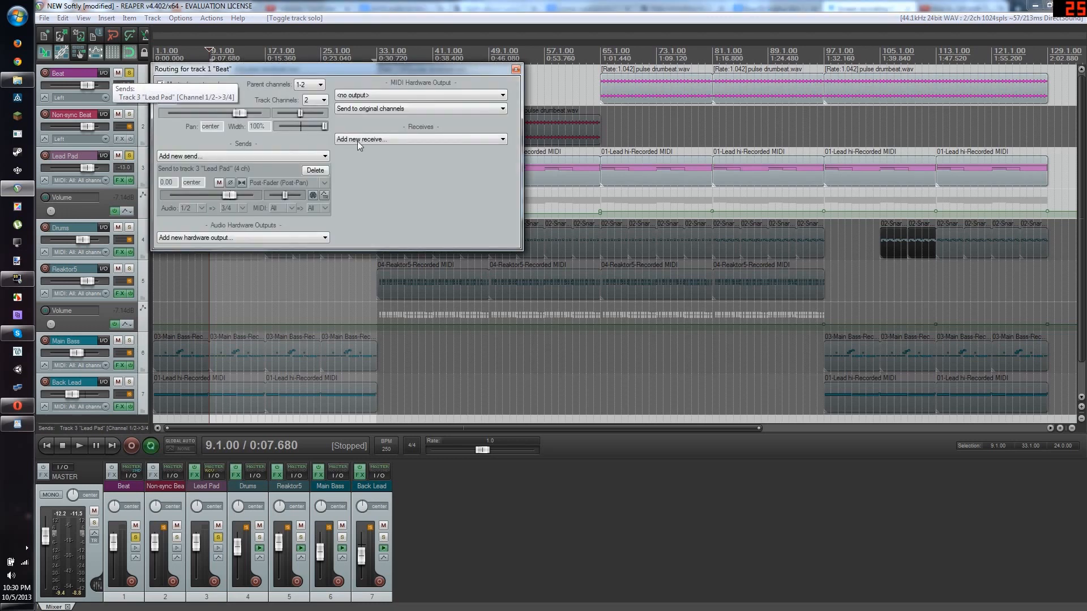
pyautogui.click(161, 84)
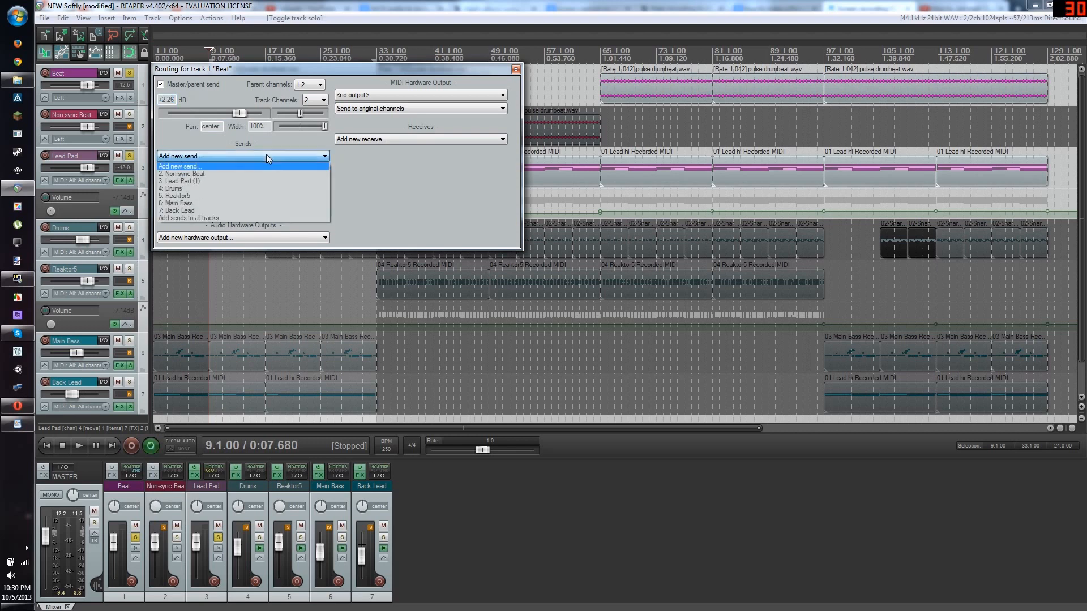
pyautogui.moveTo(192, 182)
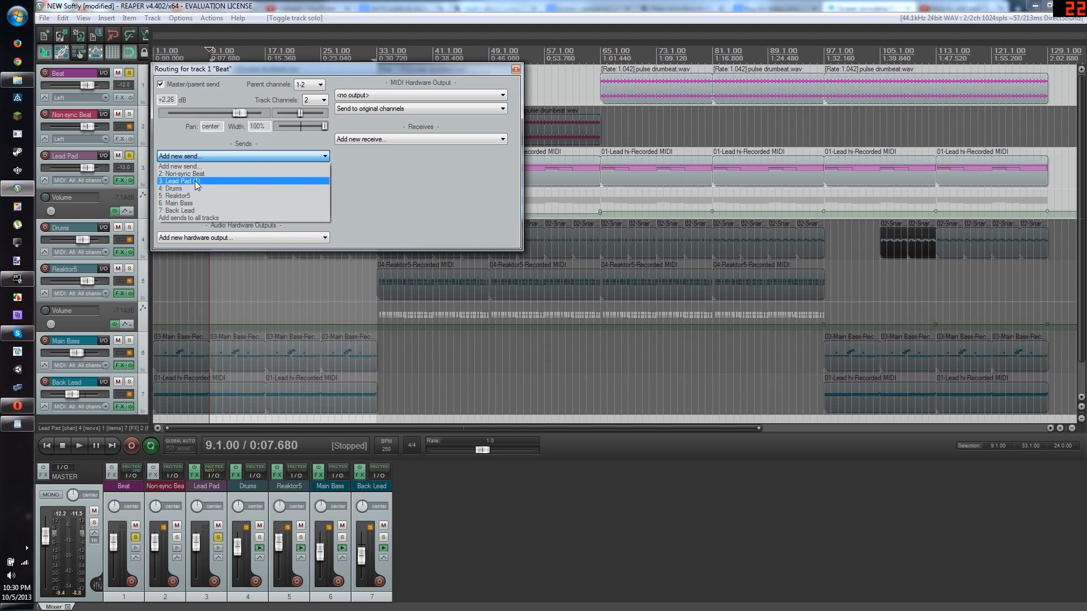
pyautogui.click(178, 181)
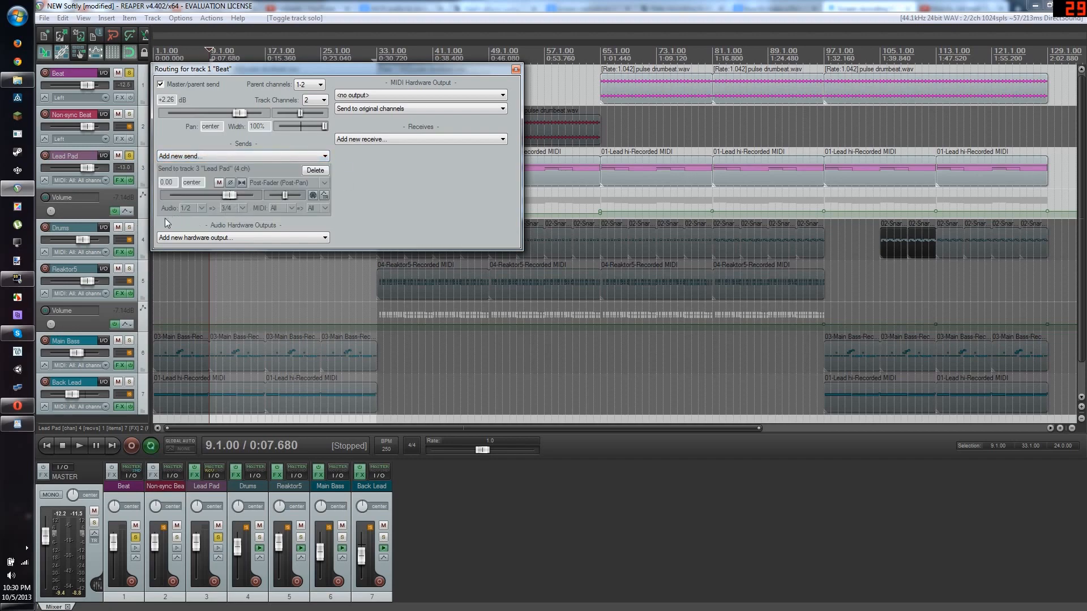
pyautogui.moveTo(167, 213)
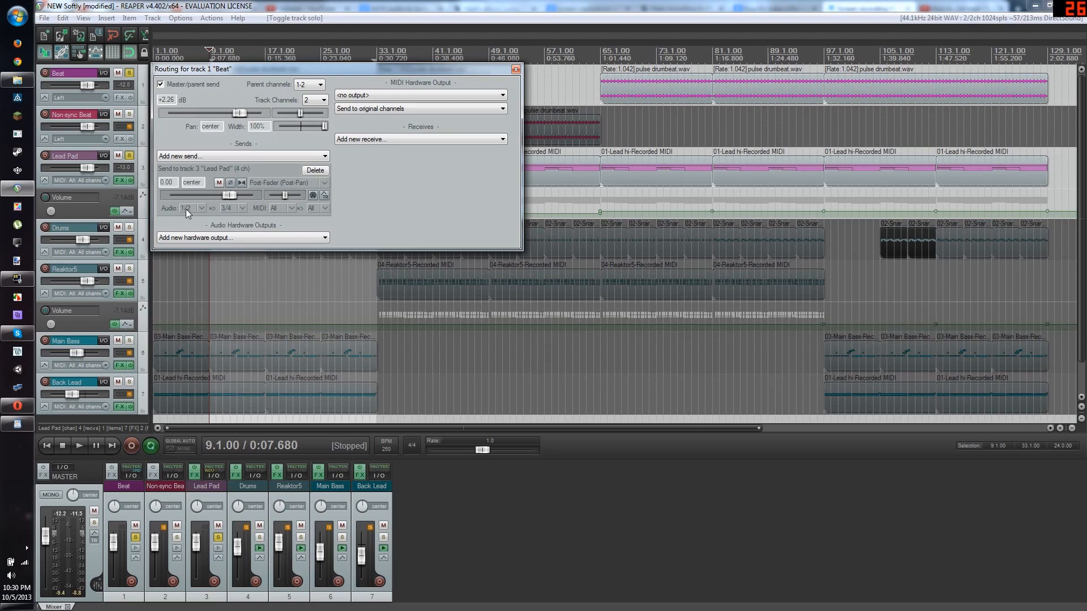
pyautogui.click(229, 208)
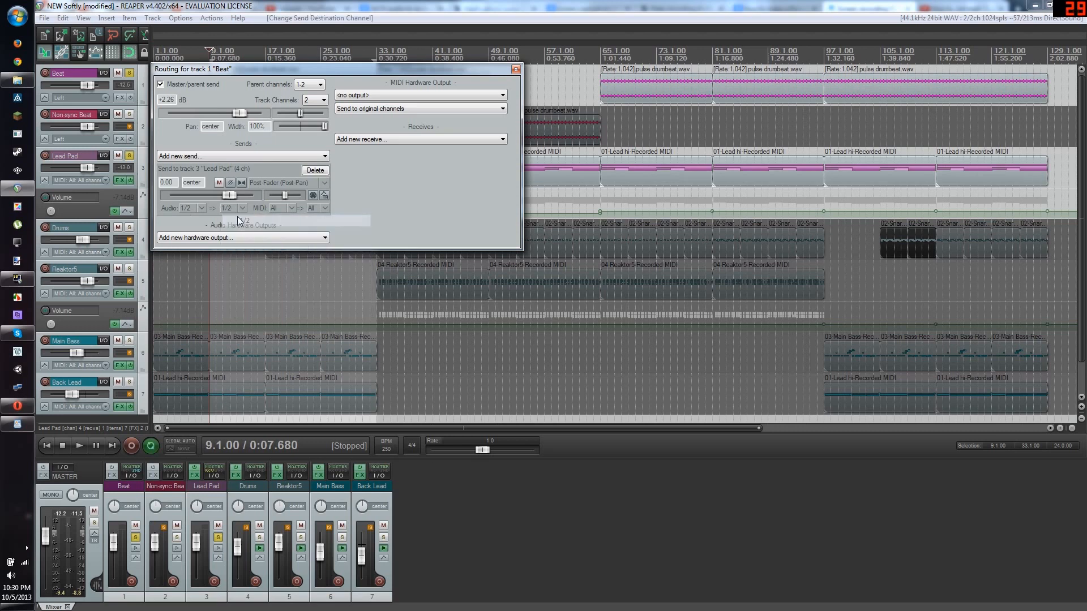
pyautogui.click(231, 208)
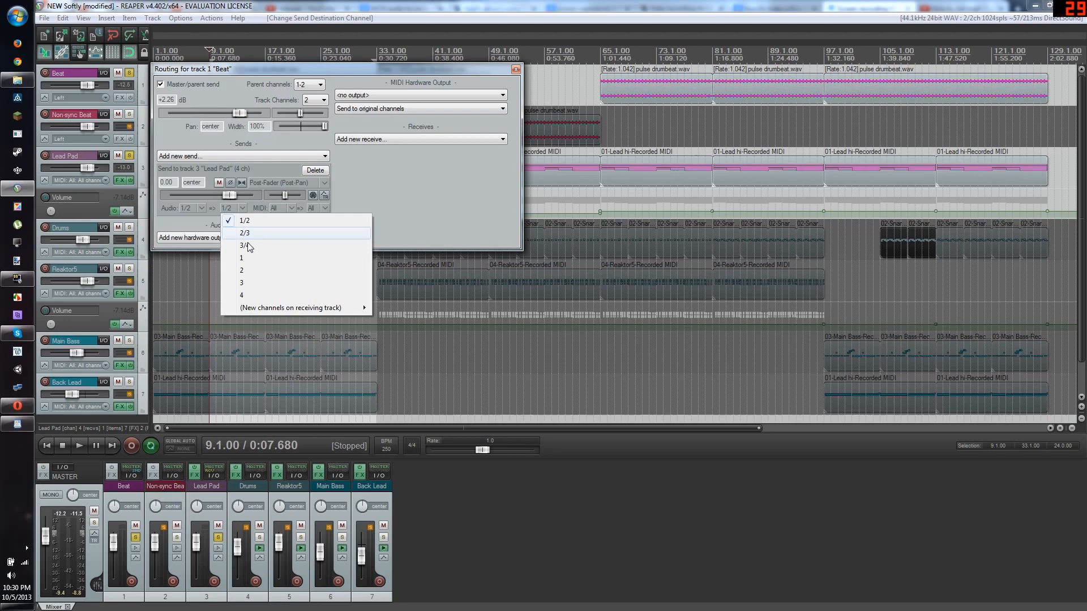
pyautogui.click(244, 245)
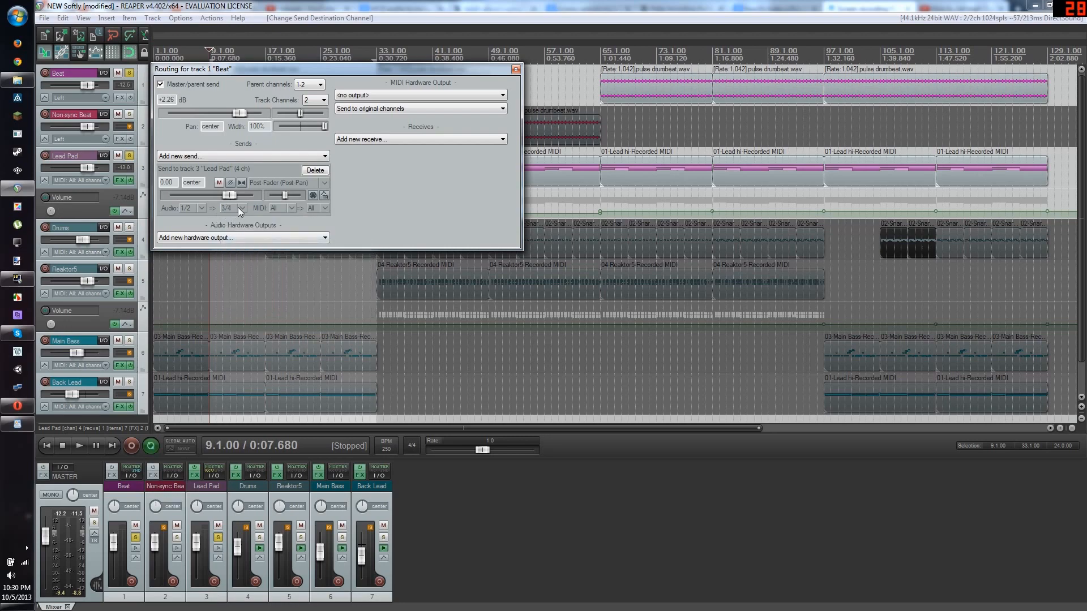
pyautogui.moveTo(360, 183)
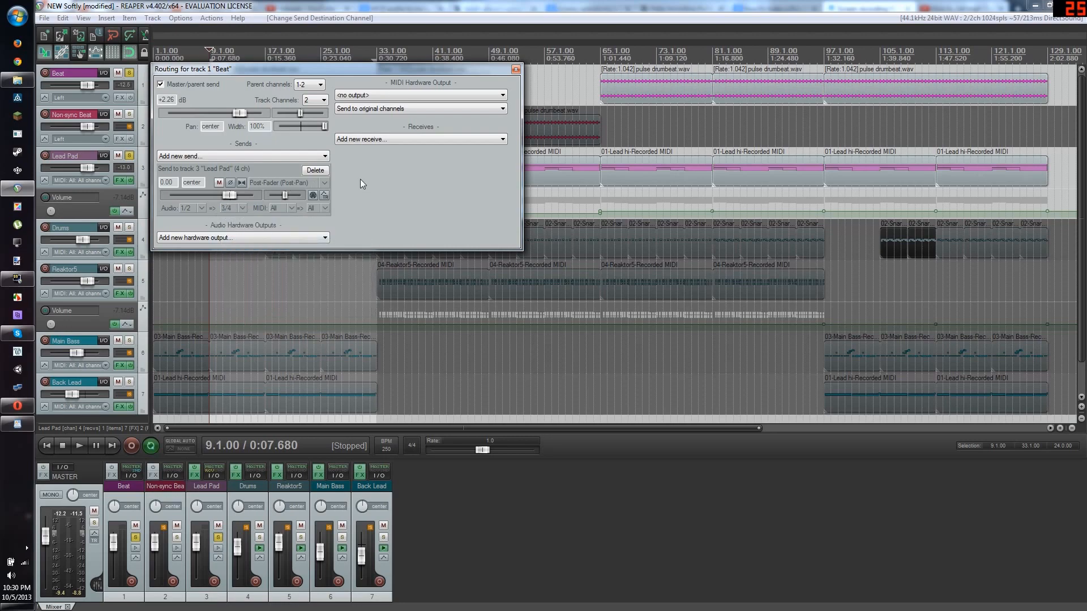
pyautogui.click(515, 69)
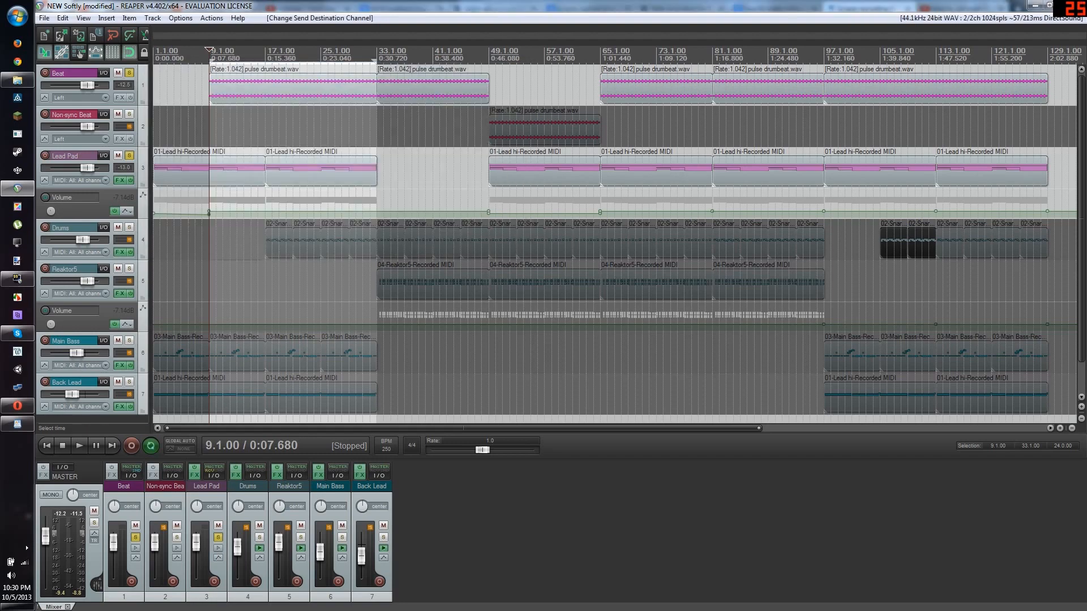
pyautogui.moveTo(120, 188)
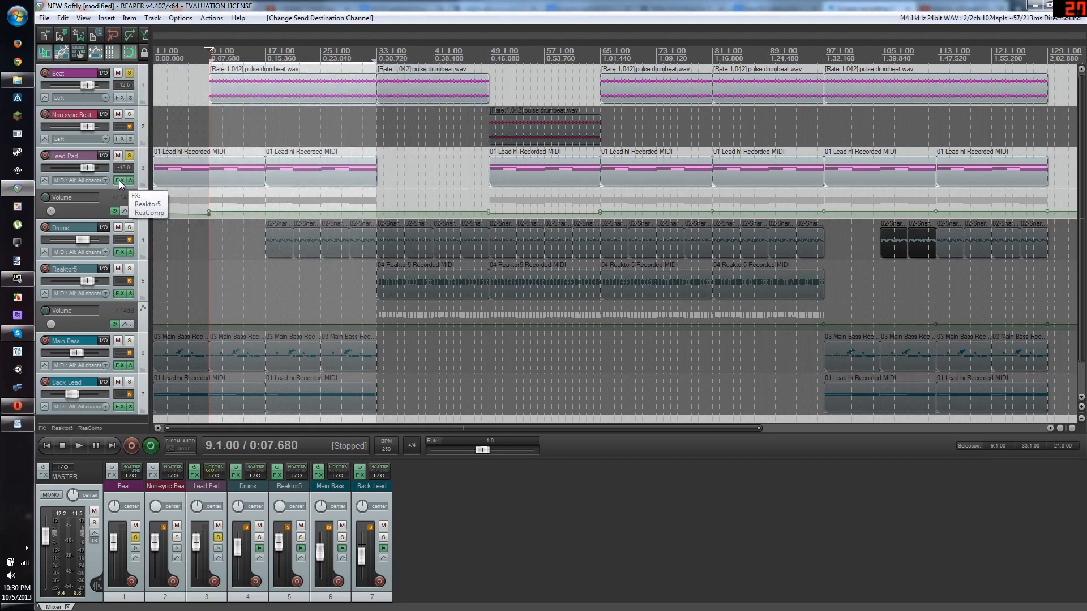
# Show ReaComp in Lead Pad's FX chain and briefly play the project
pyautogui.click(121, 180)
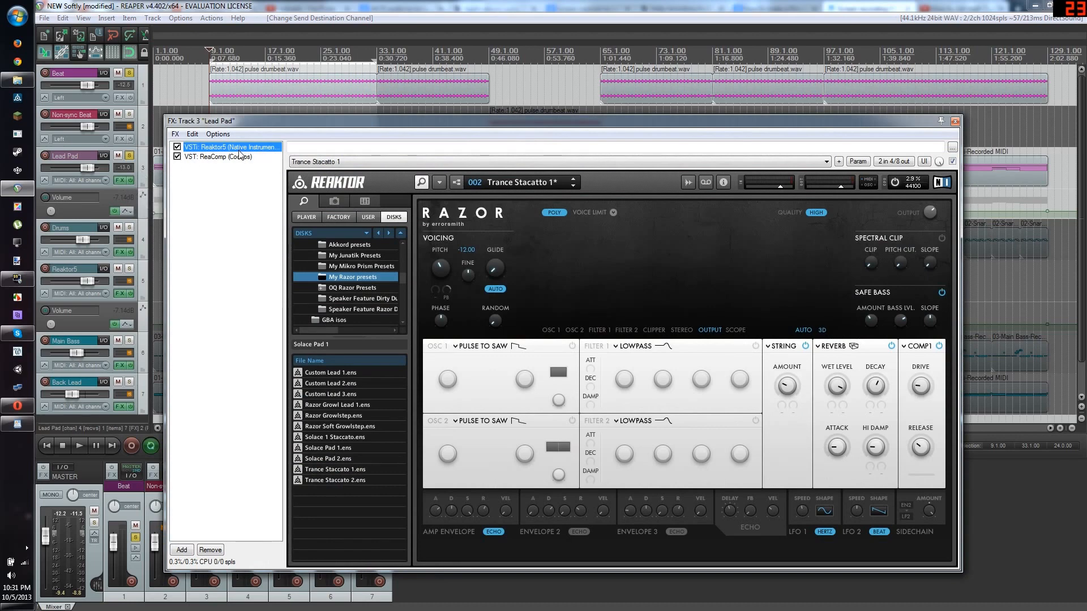
pyautogui.click(218, 156)
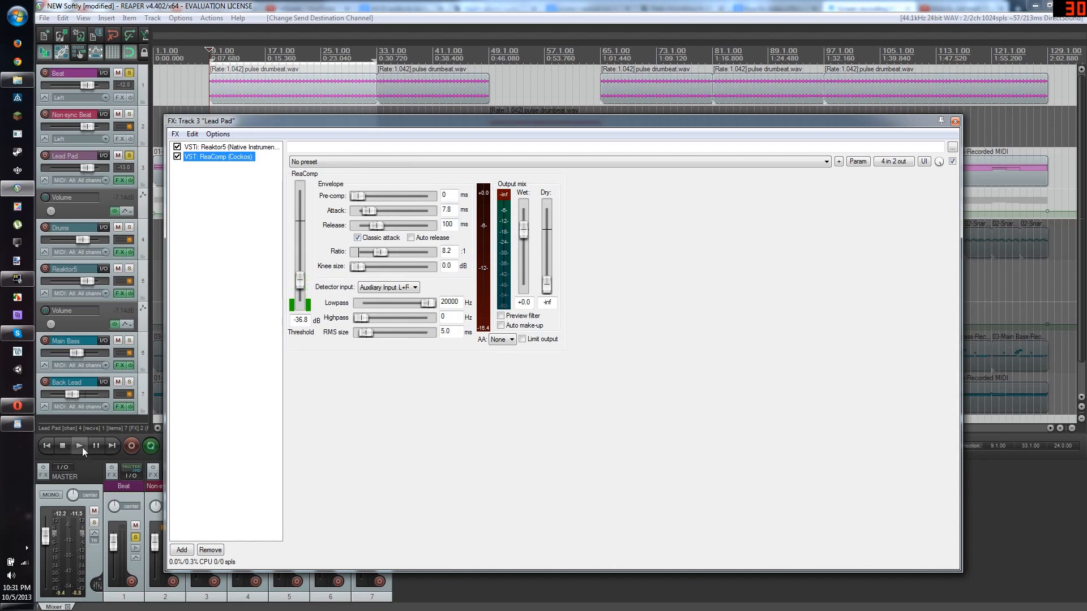
pyautogui.click(79, 445)
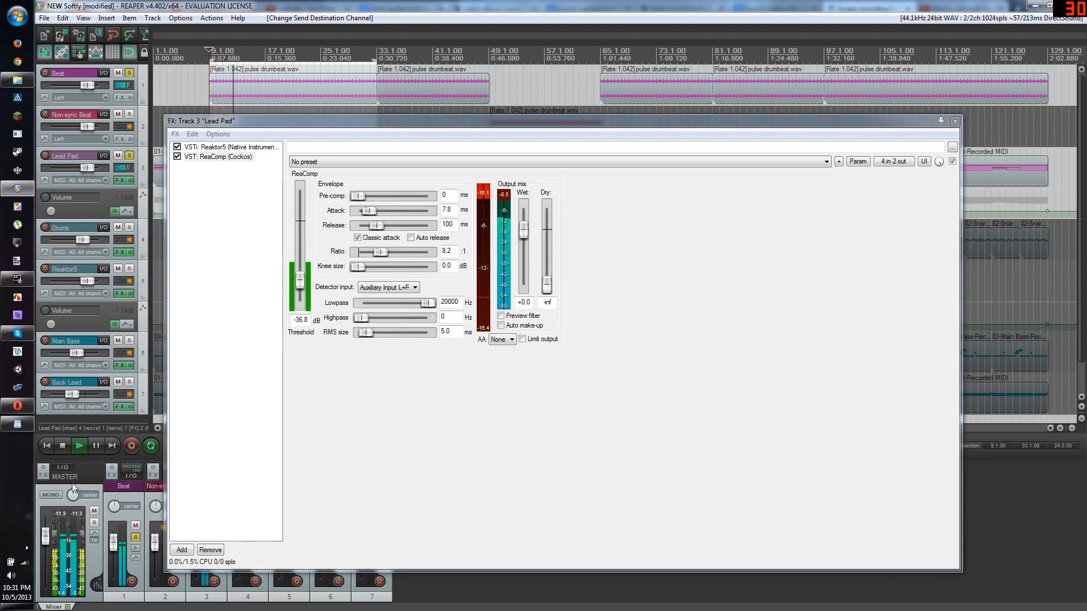
pyautogui.moveTo(61, 445)
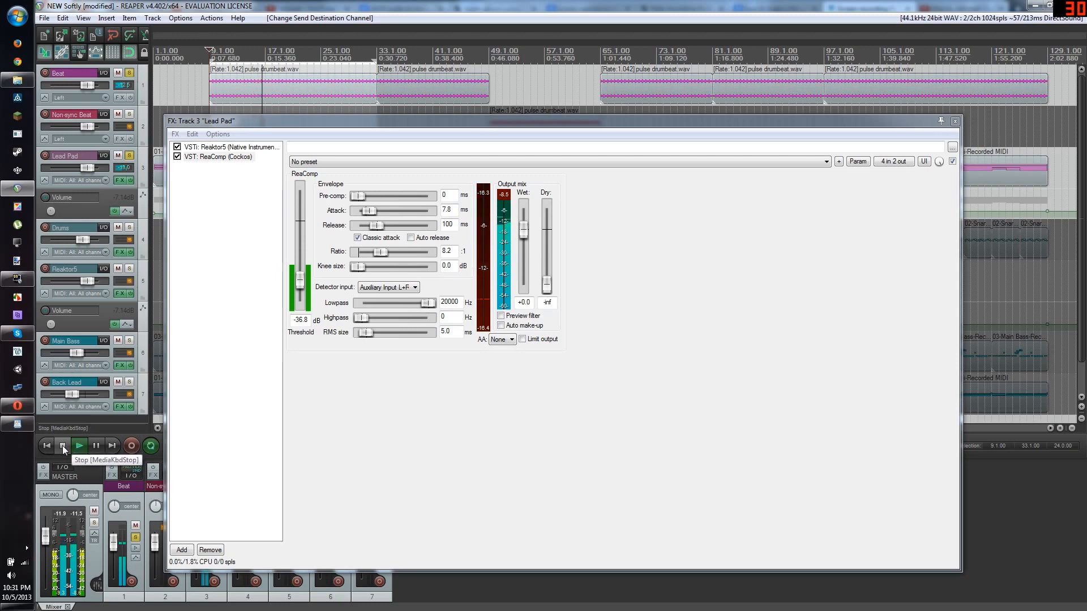
pyautogui.click(62, 445)
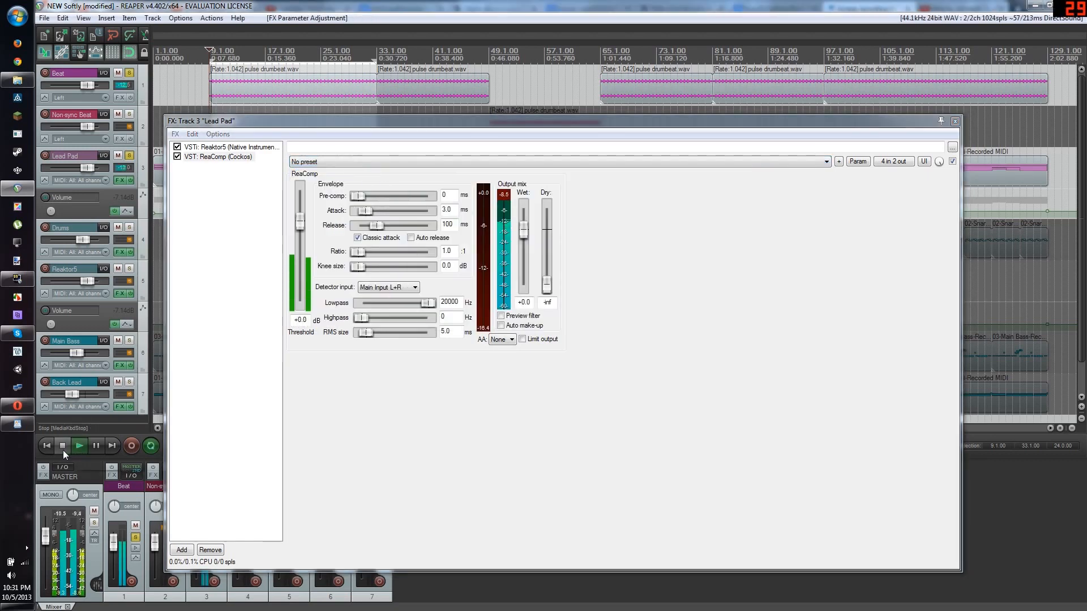
pyautogui.moveTo(63, 446)
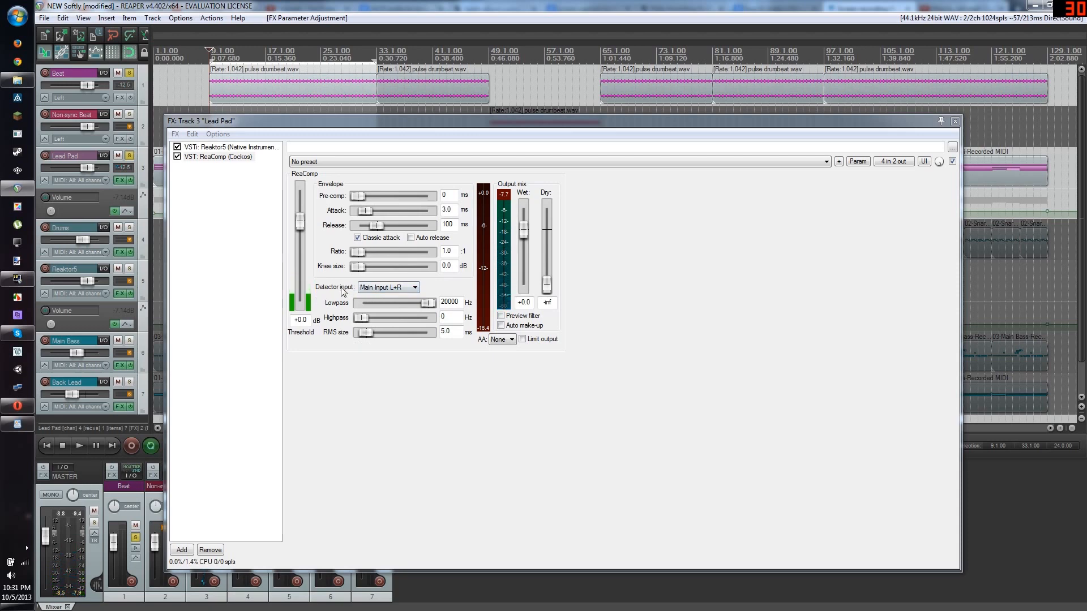
# Switch ReaComp's detector input to the auxiliary input
pyautogui.click(413, 287)
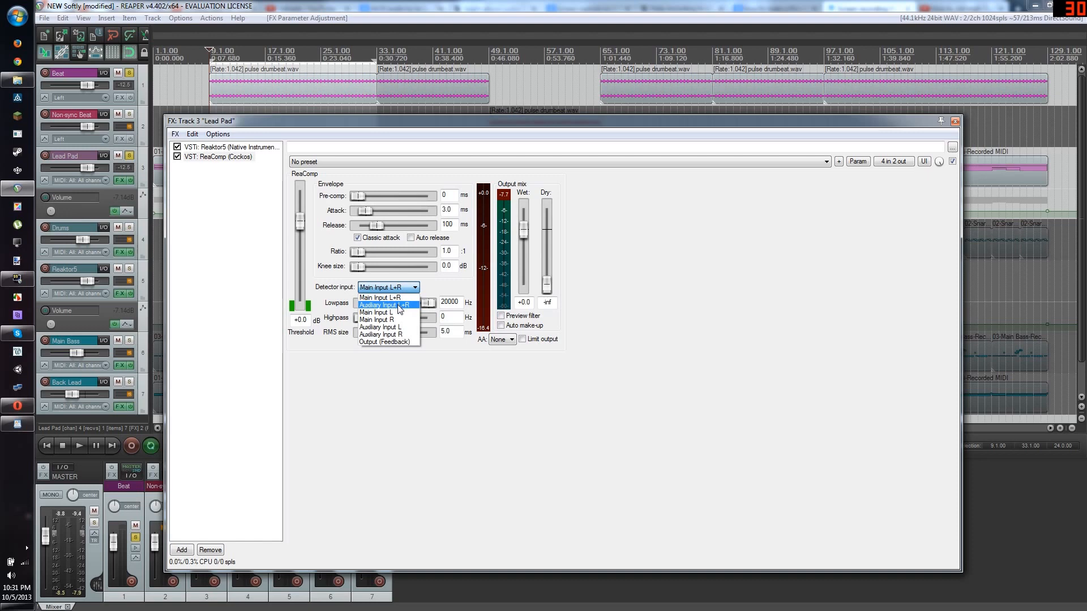
pyautogui.click(384, 305)
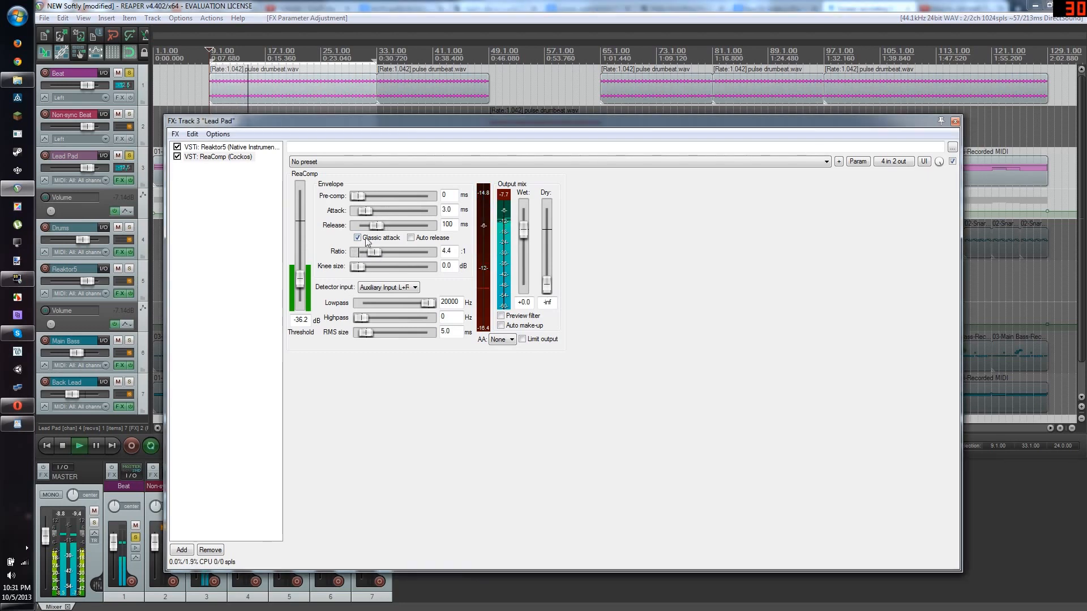
# Adjust ReaComp's attack slider, settling on 11.8 ms
pyautogui.moveTo(364, 210); pyautogui.dragTo(374, 210)
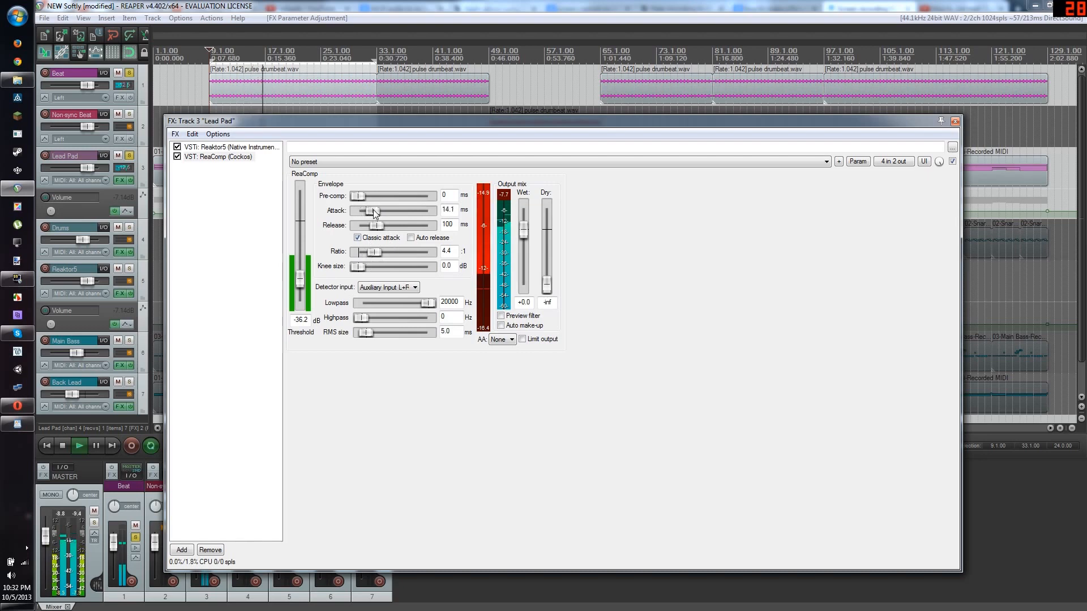
pyautogui.moveTo(373, 210); pyautogui.dragTo(396, 210)
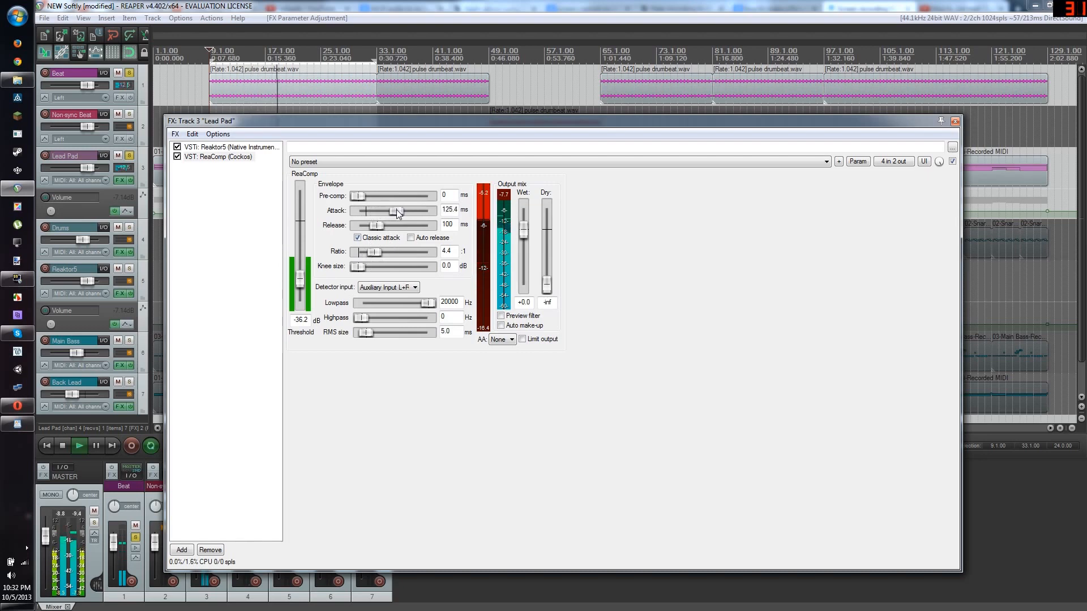
pyautogui.moveTo(396, 210); pyautogui.dragTo(403, 210)
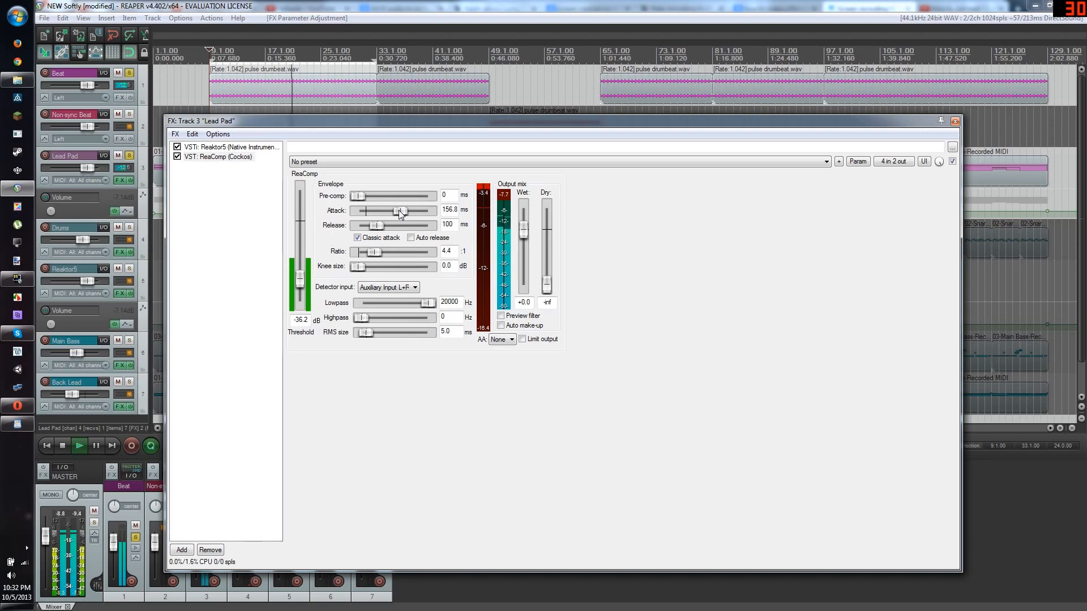
pyautogui.moveTo(400, 210); pyautogui.dragTo(390, 210)
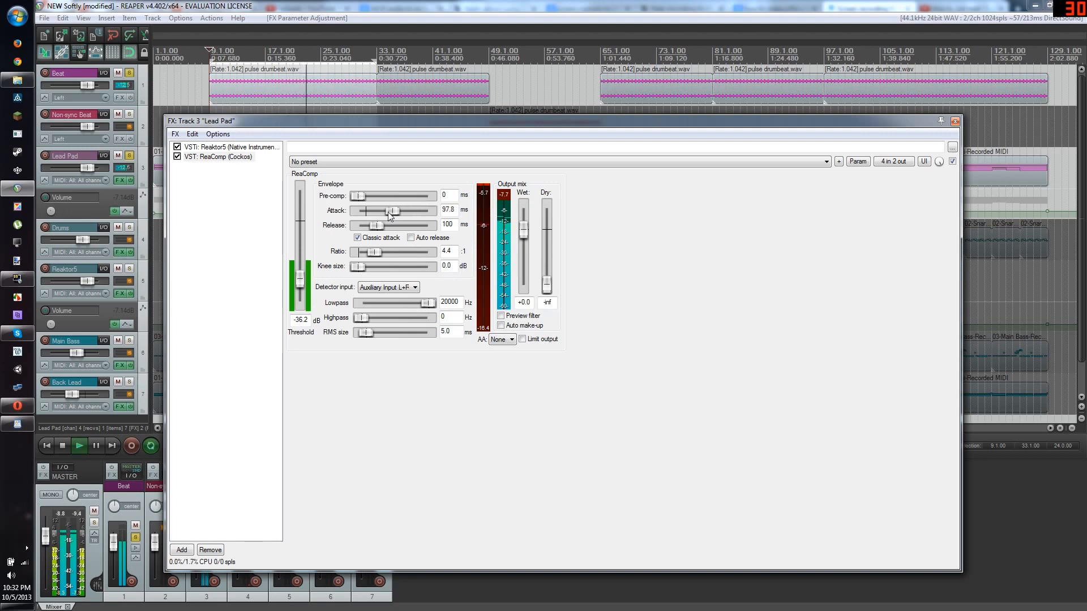
pyautogui.moveTo(391, 210); pyautogui.dragTo(371, 211)
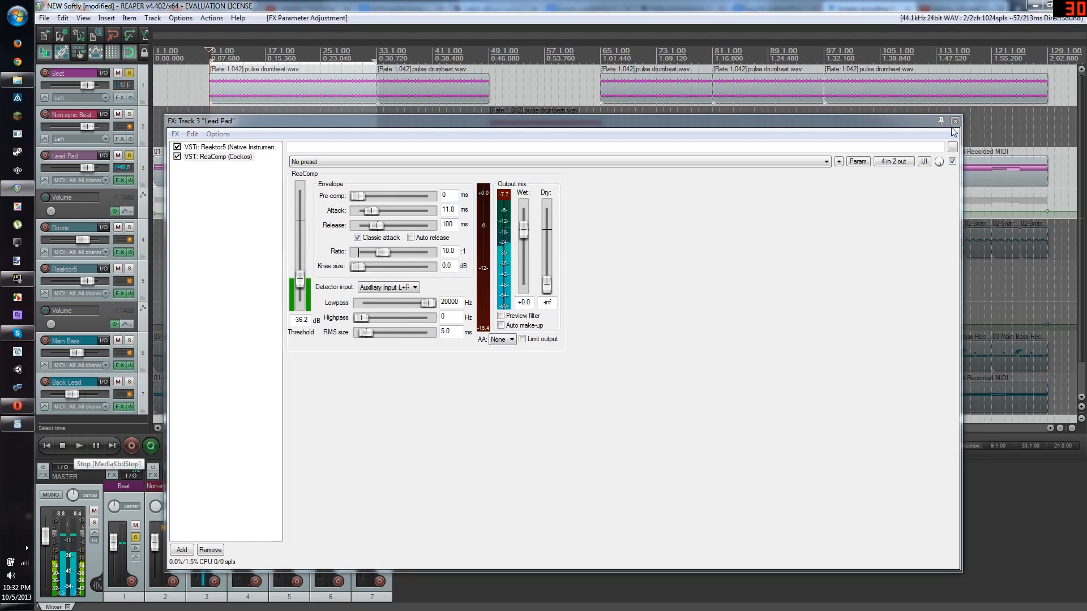
# Close Lead Pad's FX window and briefly play the soloed tracks
pyautogui.click(955, 122)
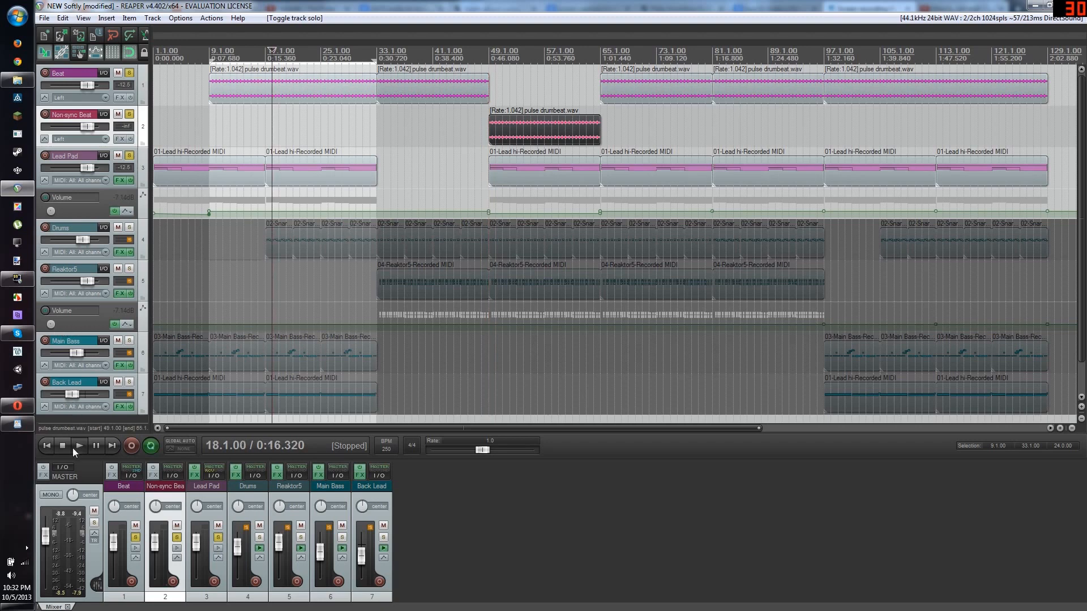
pyautogui.click(78, 446)
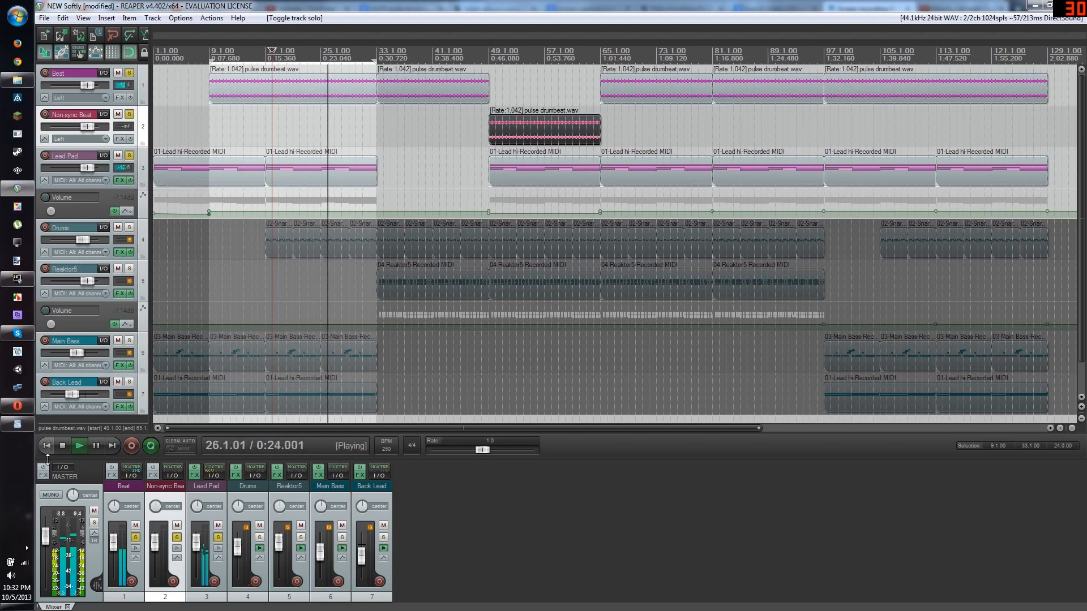
pyautogui.click(62, 445)
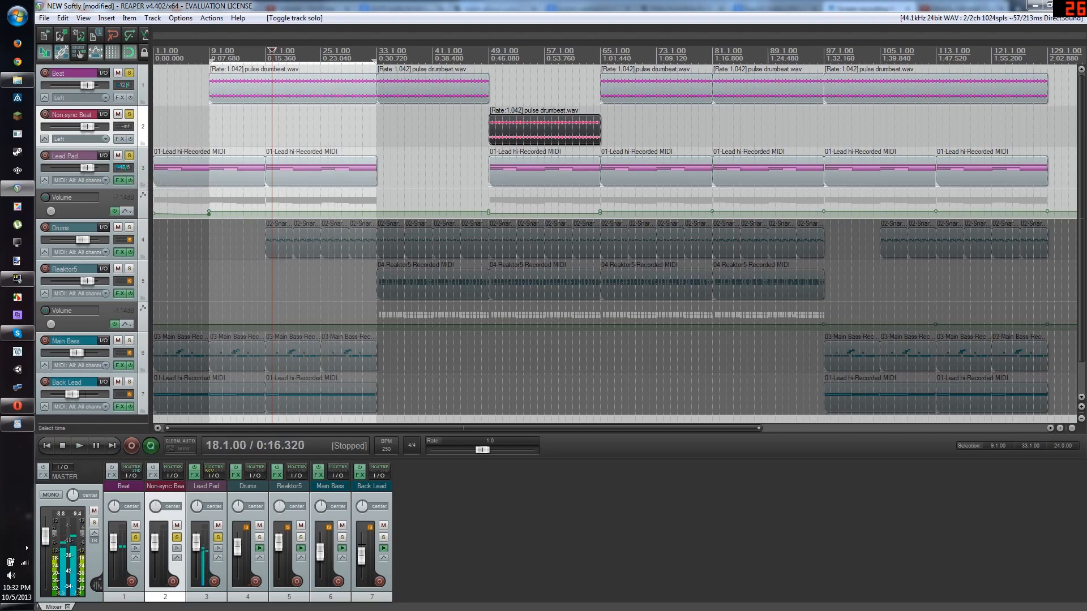
# Play the soloed tracks from bar 49, then stop
pyautogui.click(489, 58)
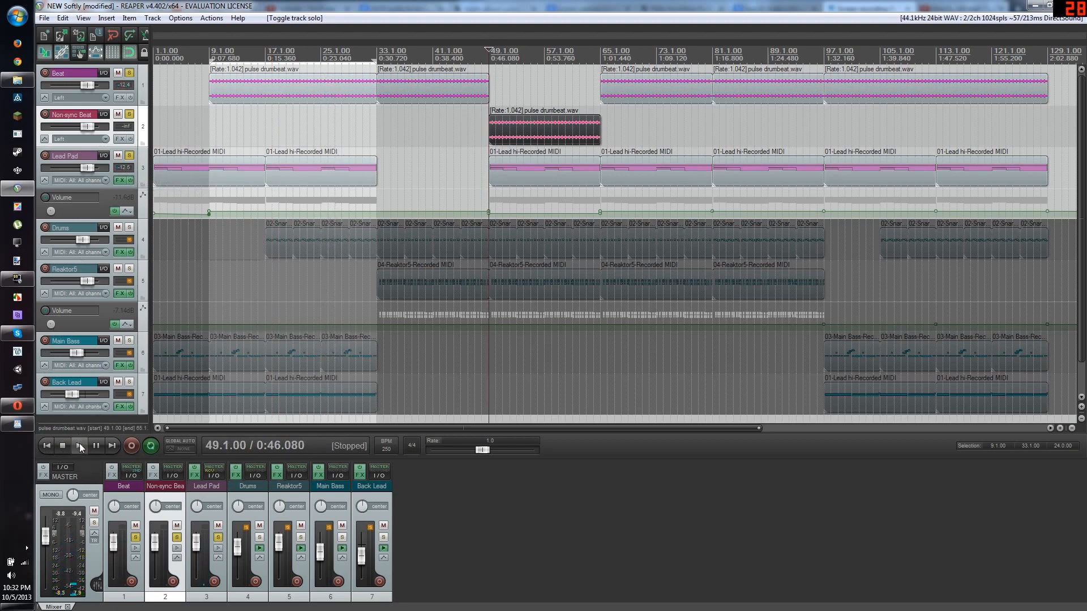
pyautogui.click(79, 445)
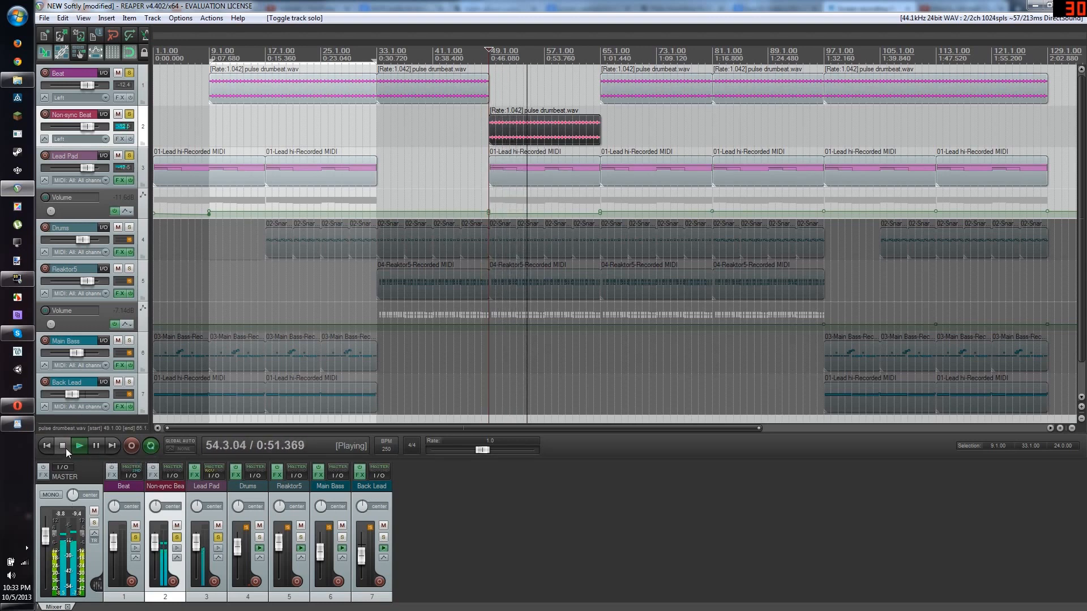
pyautogui.click(62, 445)
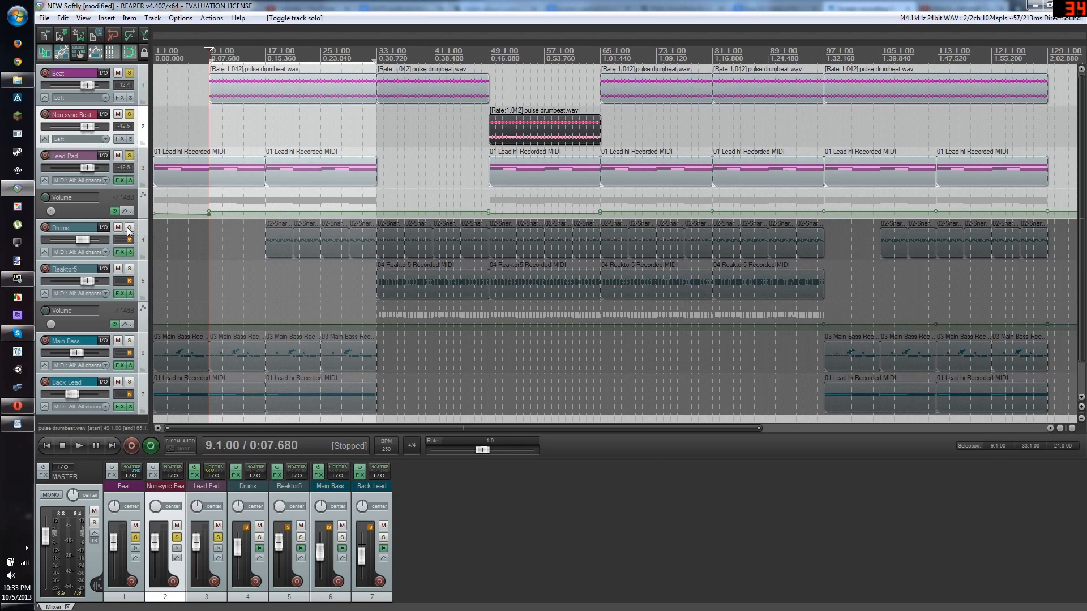
pyautogui.moveTo(135, 232)
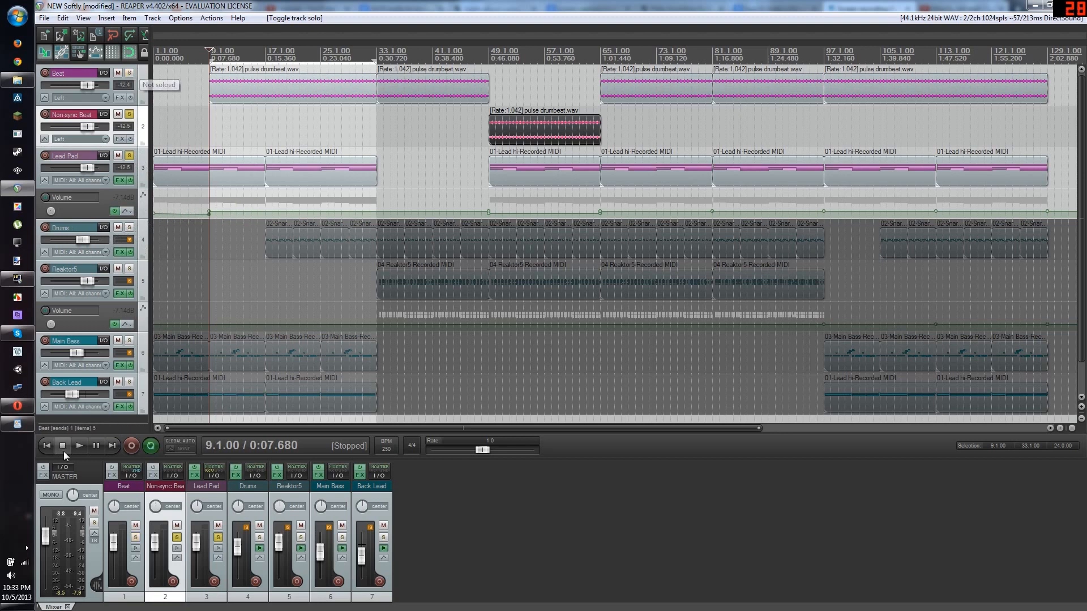
# Unsolo Beat and Non-sync Beat, then play the full arrangement and stop
pyautogui.click(78, 445)
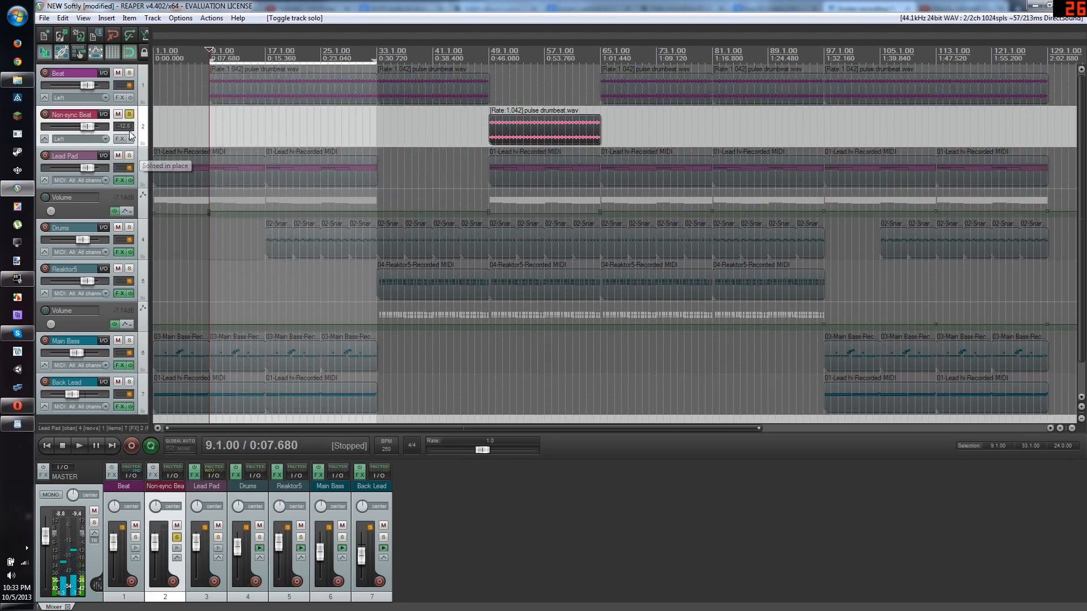
pyautogui.click(129, 114)
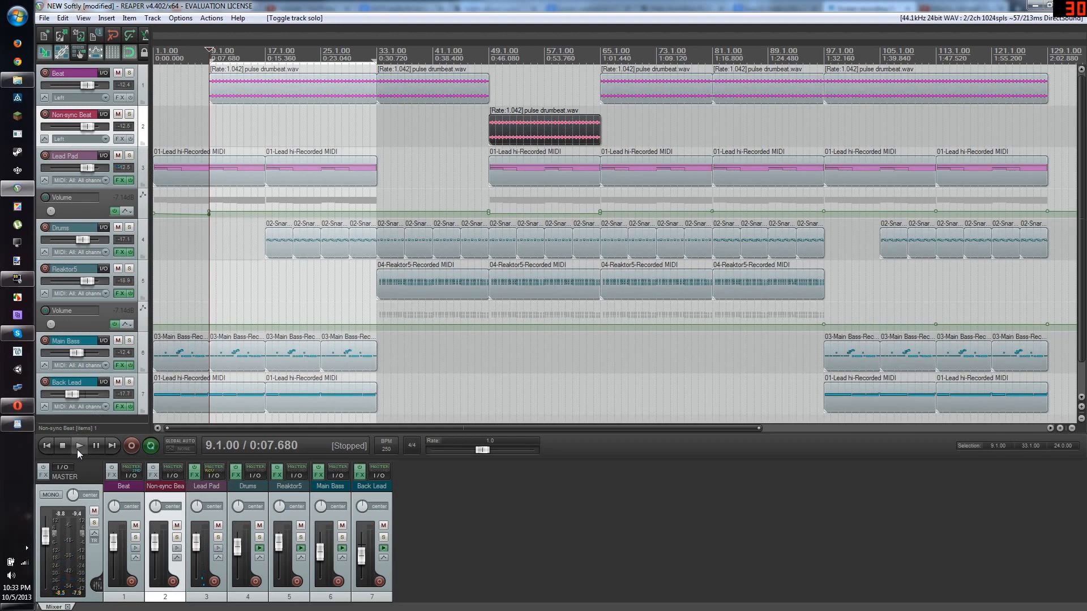
pyautogui.click(78, 445)
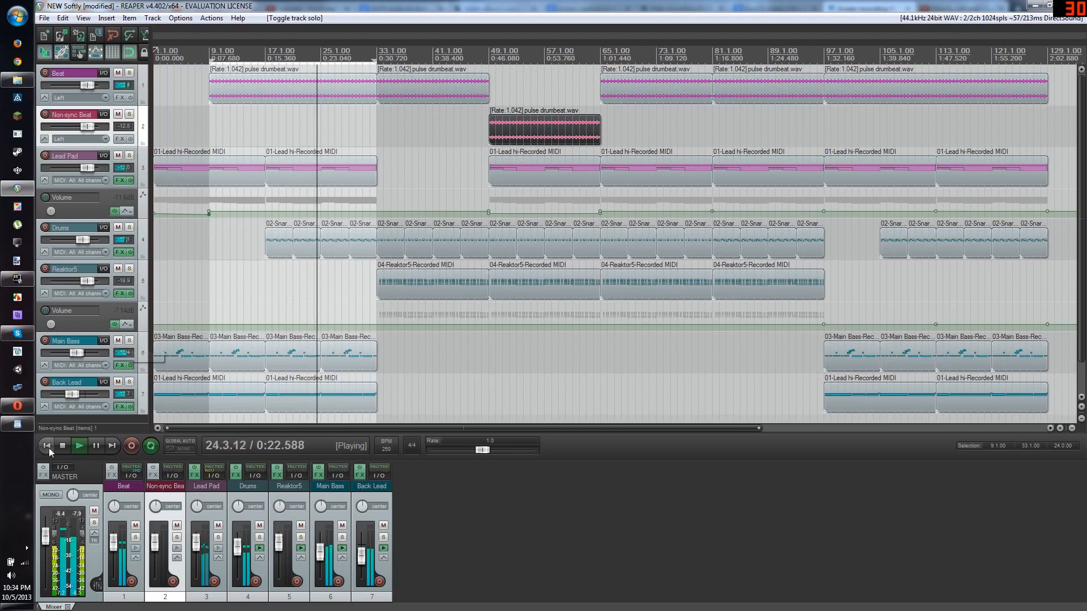
pyautogui.click(62, 445)
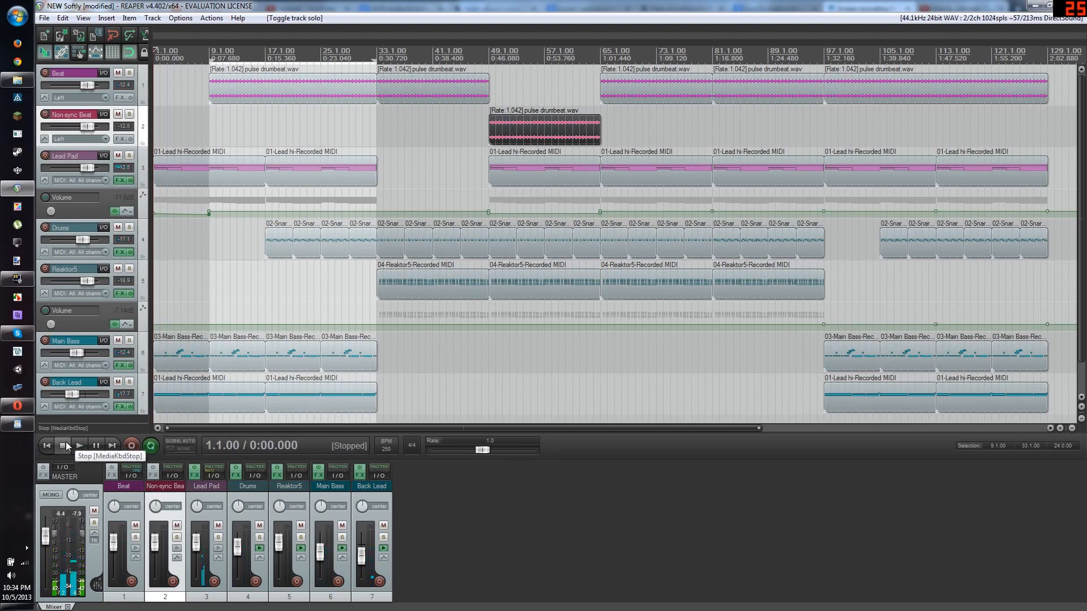